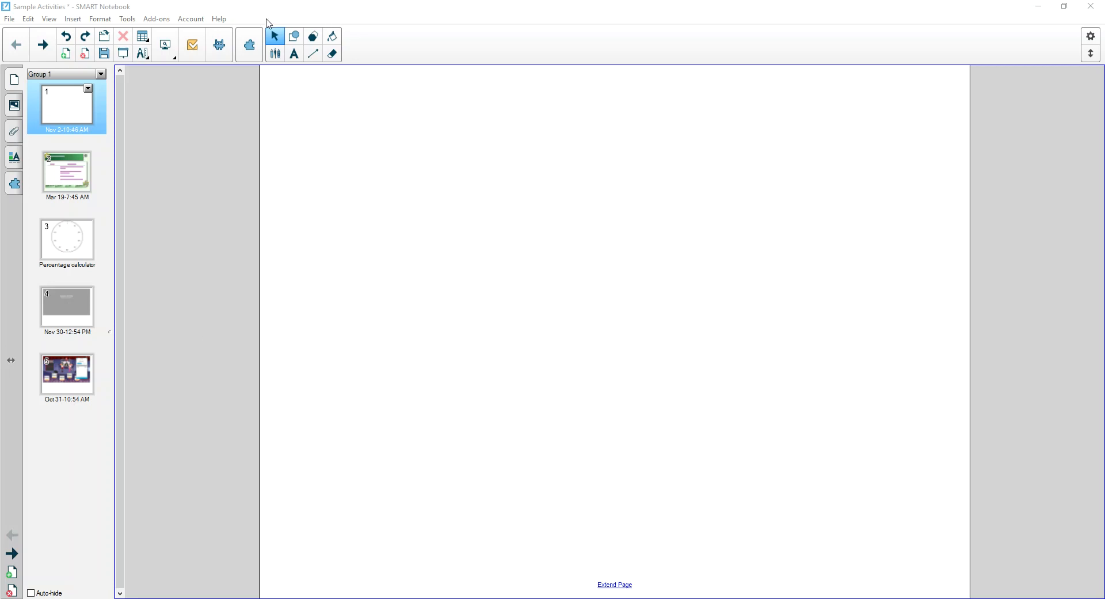
mouse_move(299, 70)
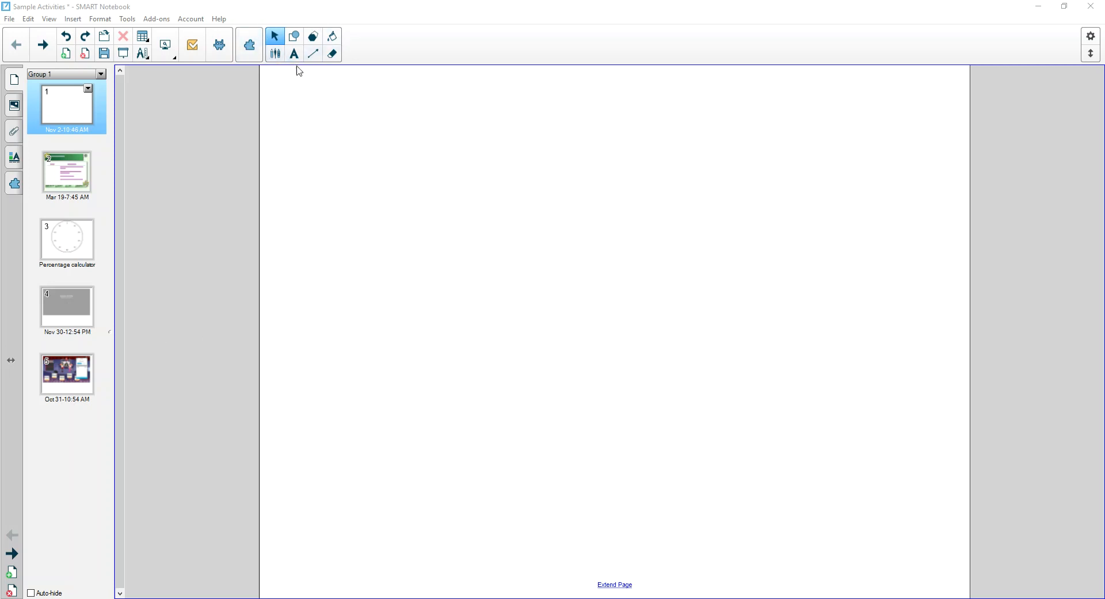
mouse_move(274, 54)
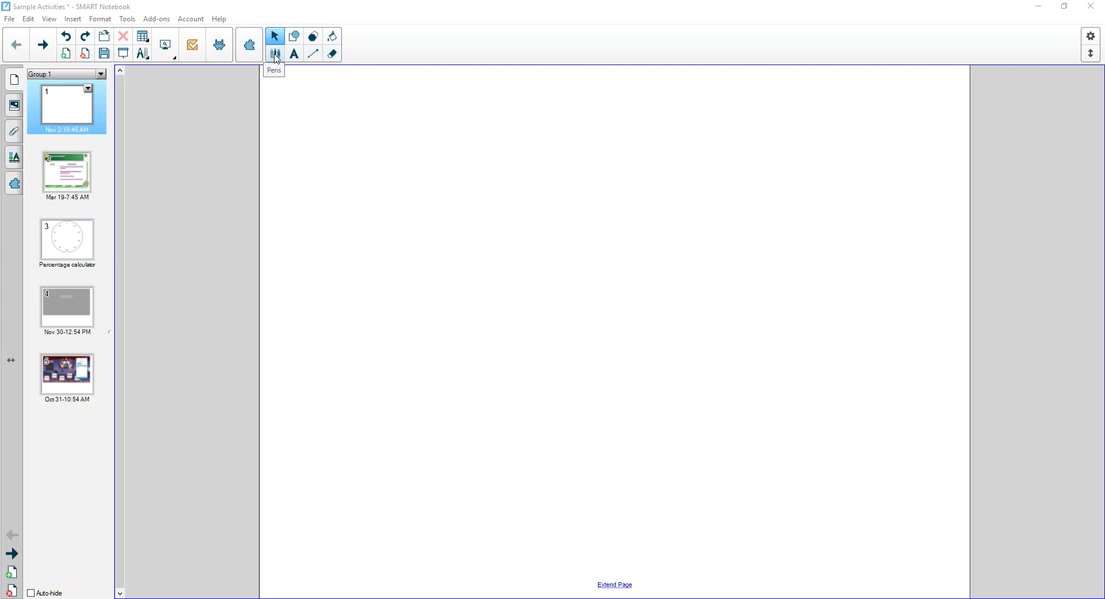
Step: Choose the Pens tool and bring up the Line Color palette, with a magenta preset
left_click(274, 54)
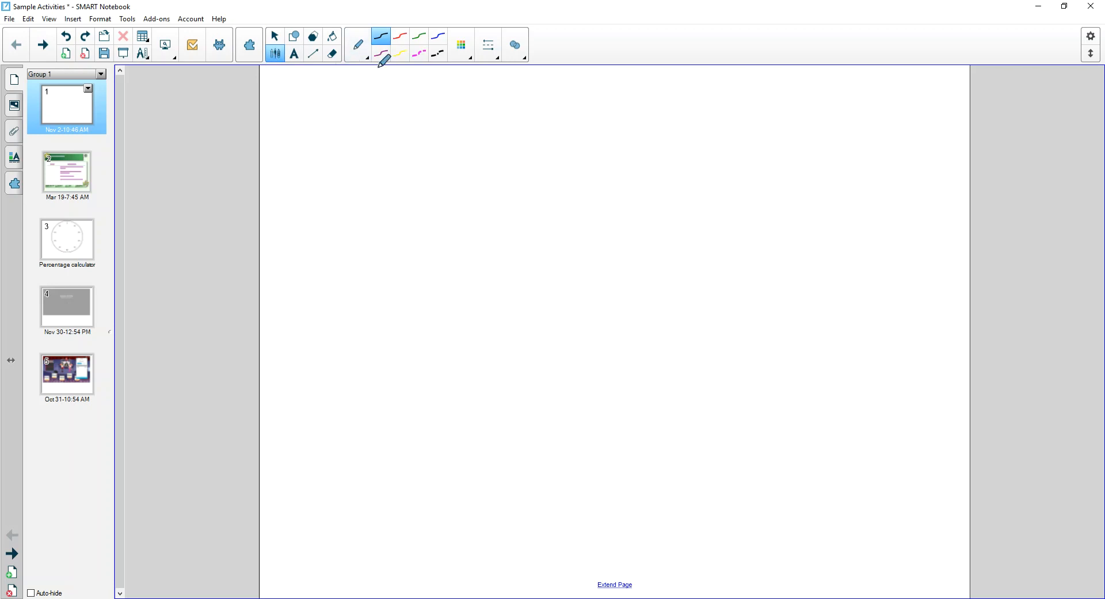
mouse_move(423, 60)
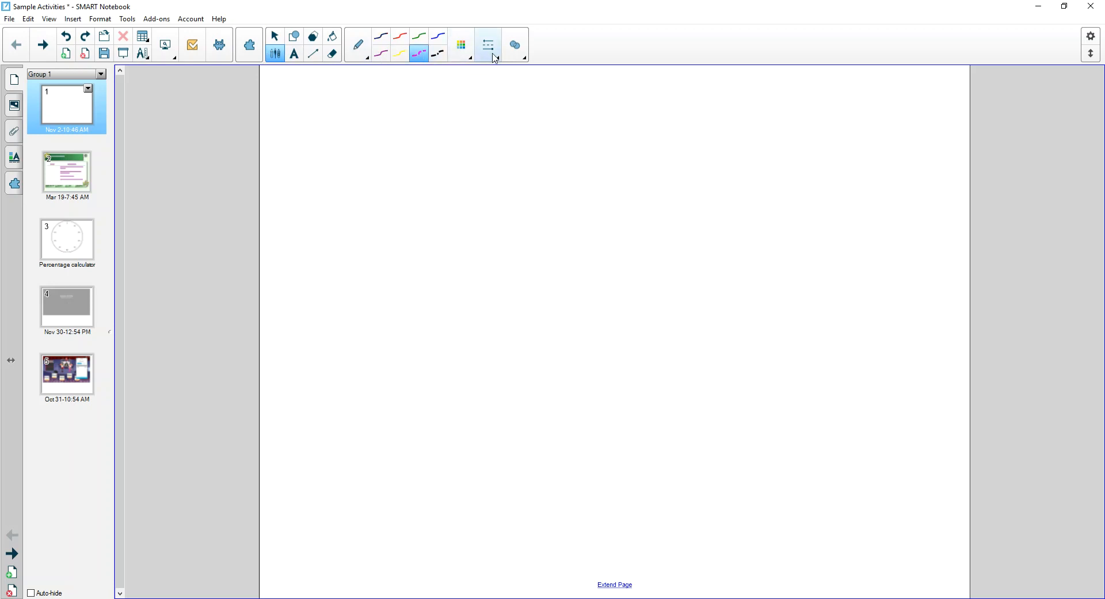
mouse_move(487, 44)
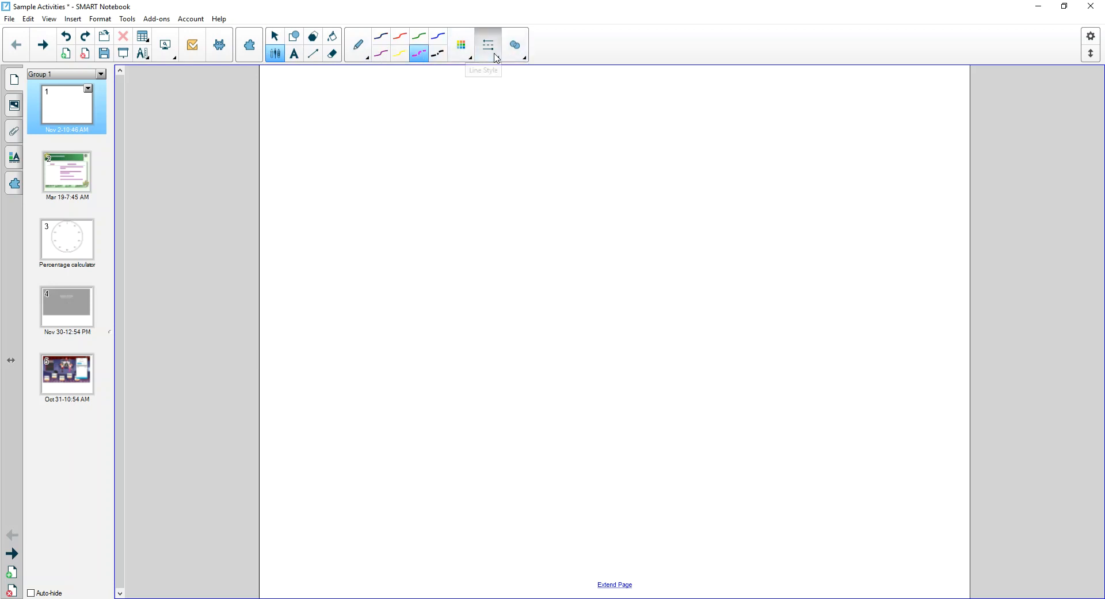
left_click(461, 44)
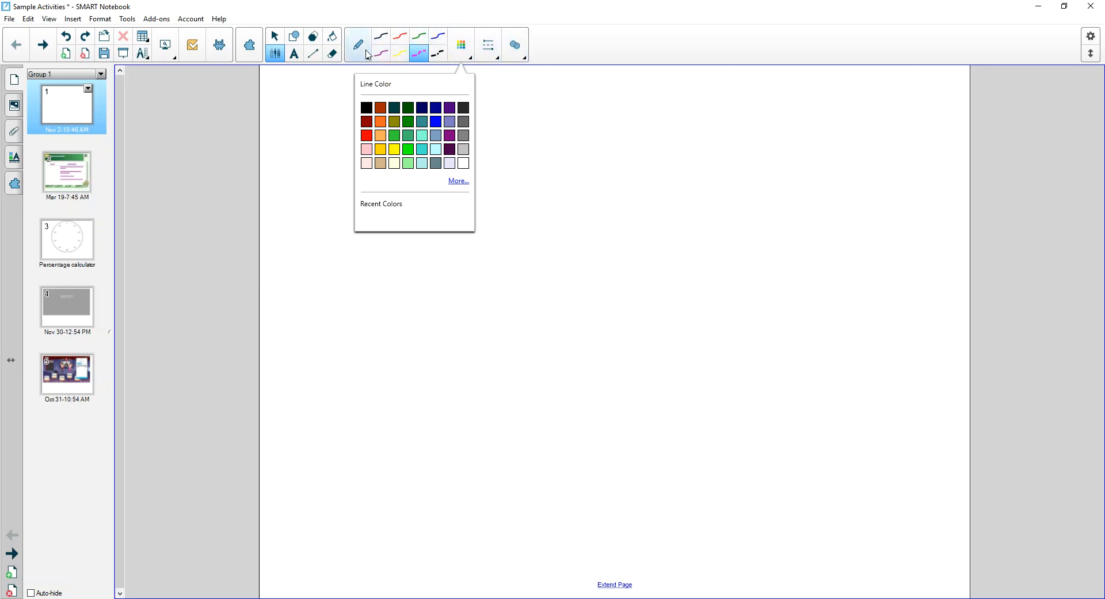
mouse_move(358, 50)
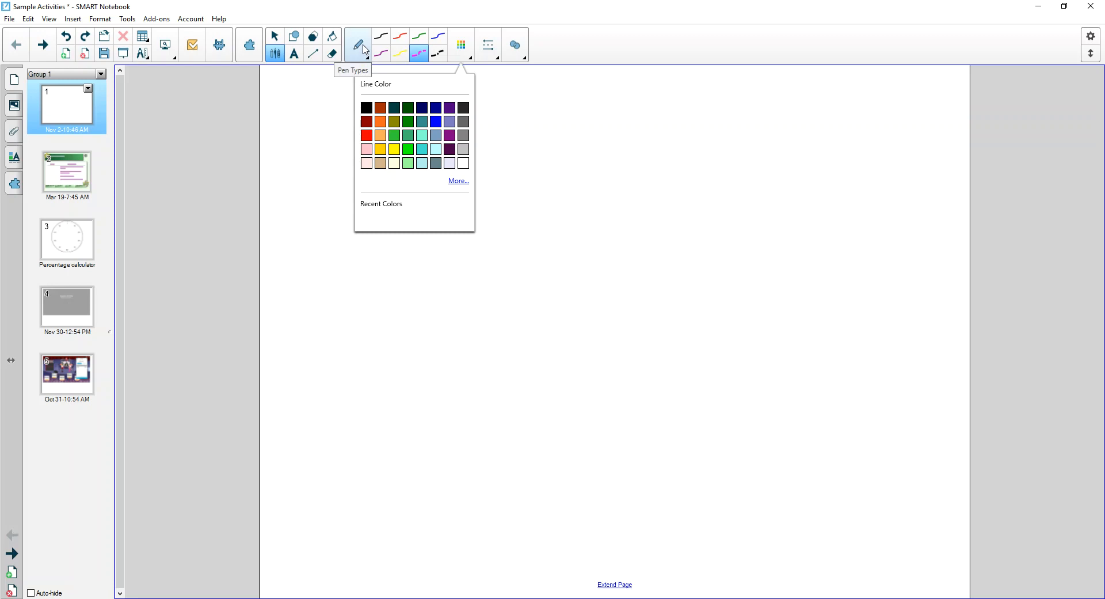
mouse_move(274, 53)
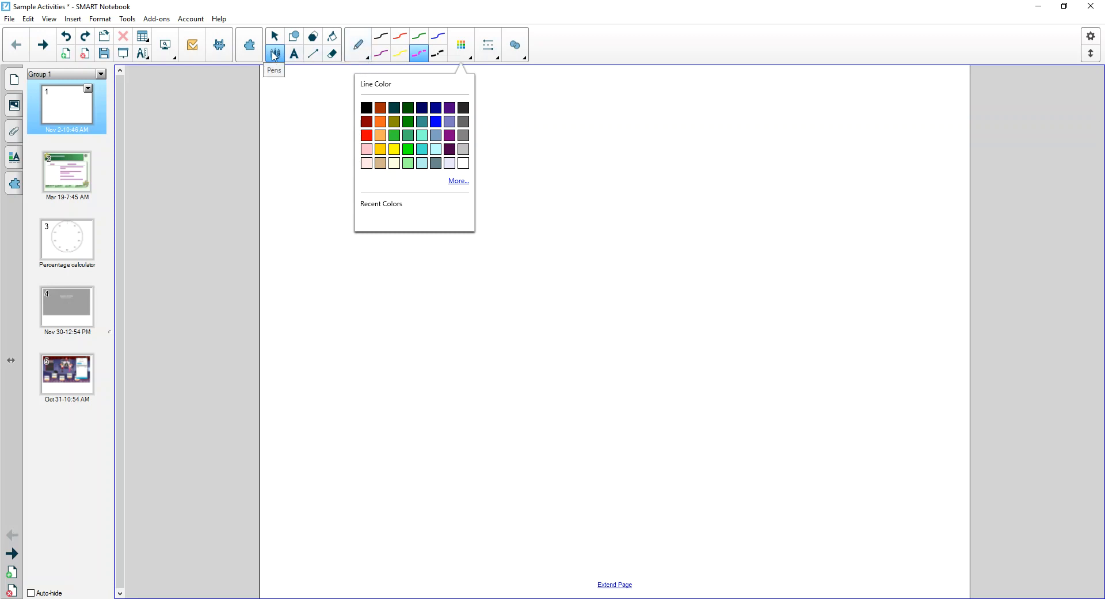
mouse_move(358, 48)
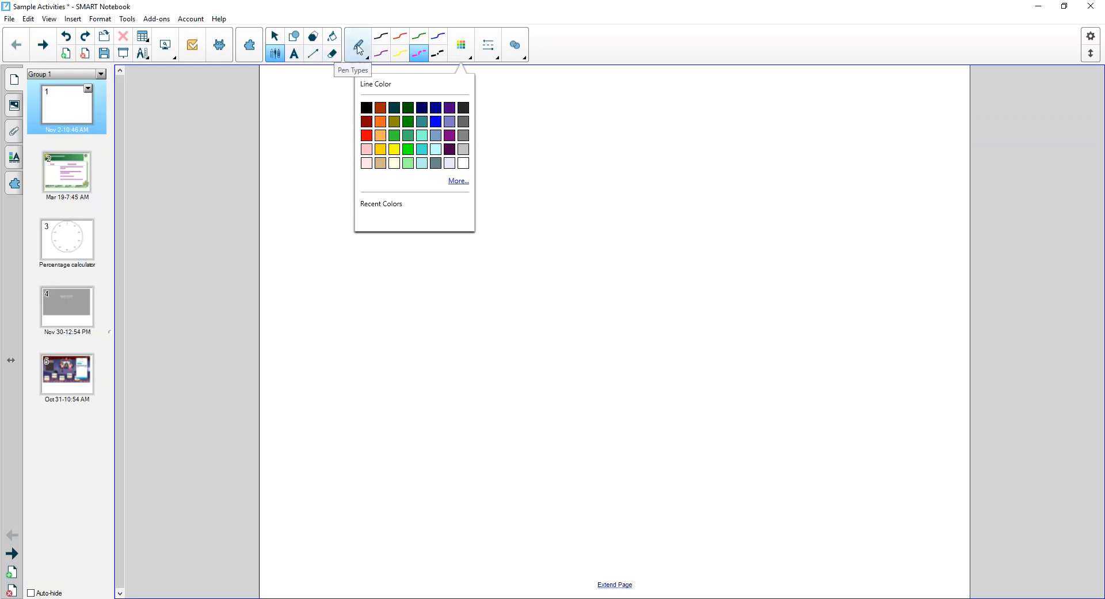
Step: Browse the Pen Types list while keeping the standard Pen selected
left_click(358, 45)
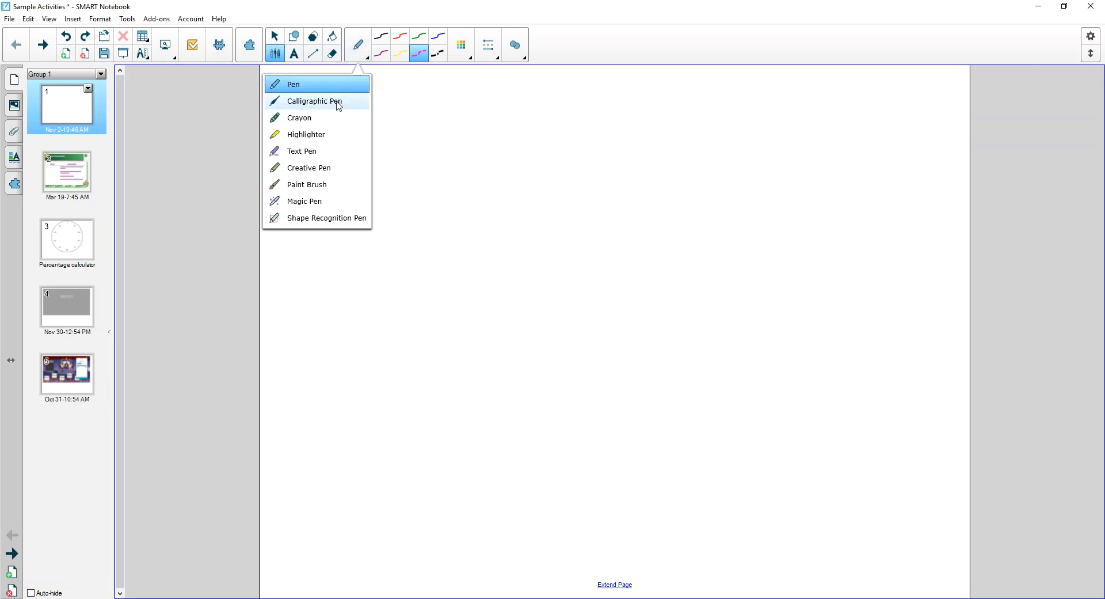
mouse_move(327, 223)
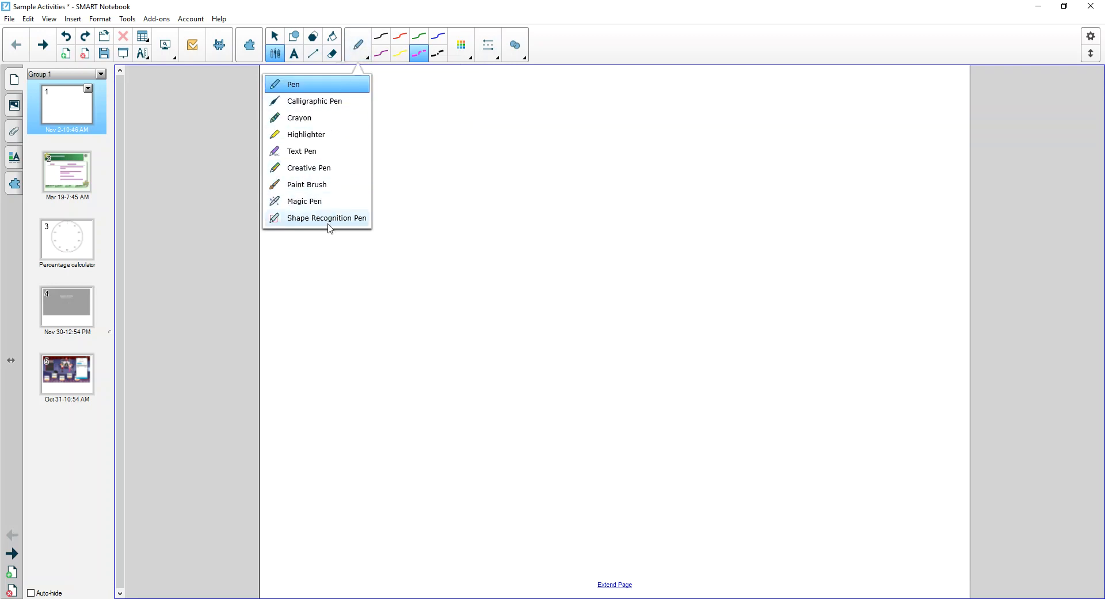
mouse_move(307, 101)
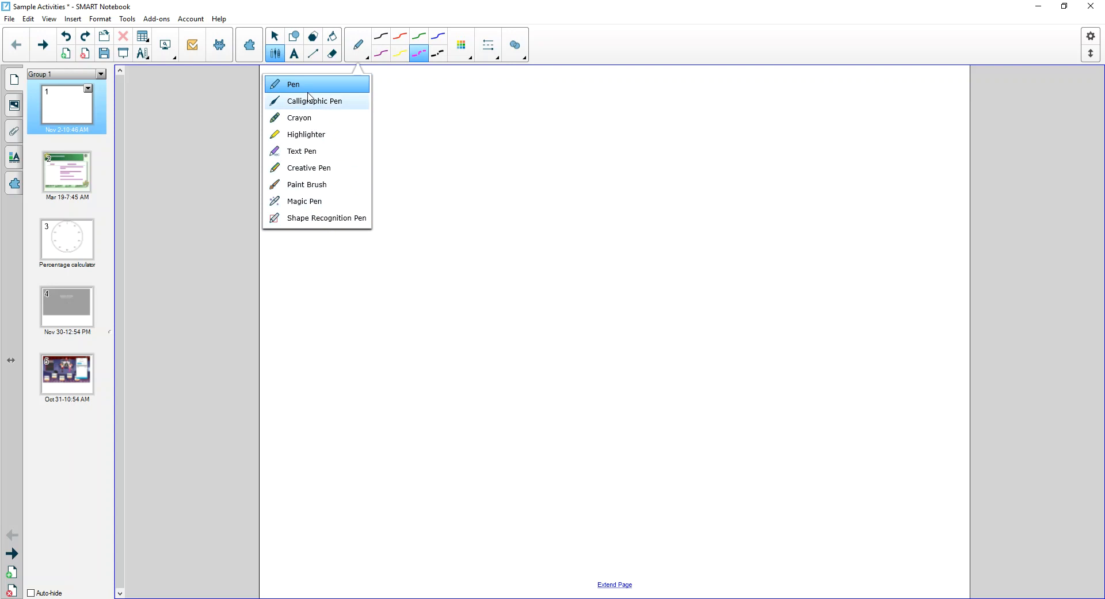
mouse_move(308, 106)
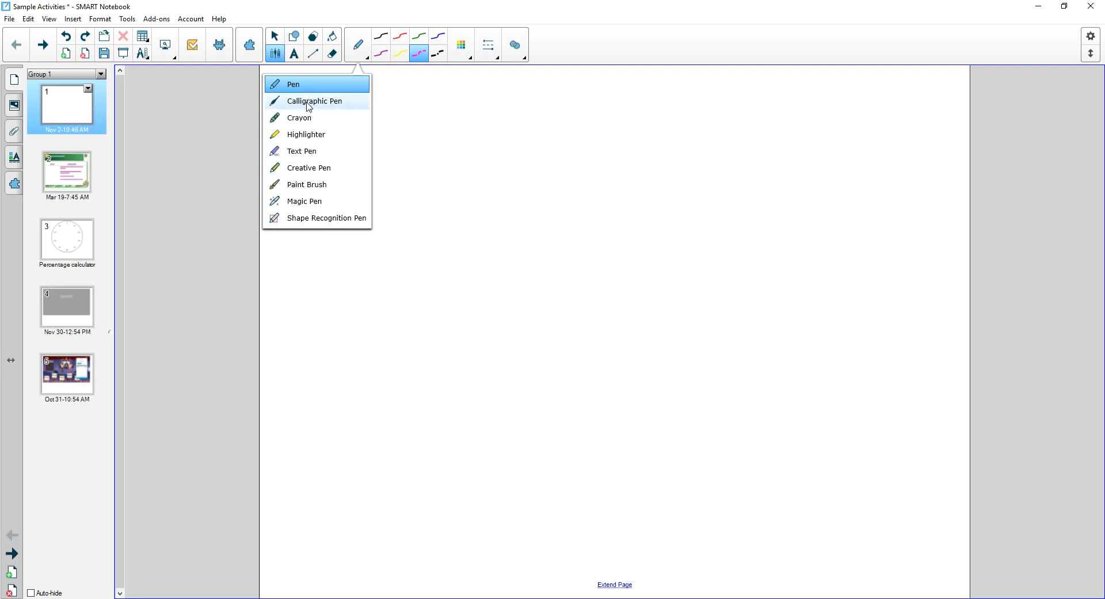
mouse_move(308, 134)
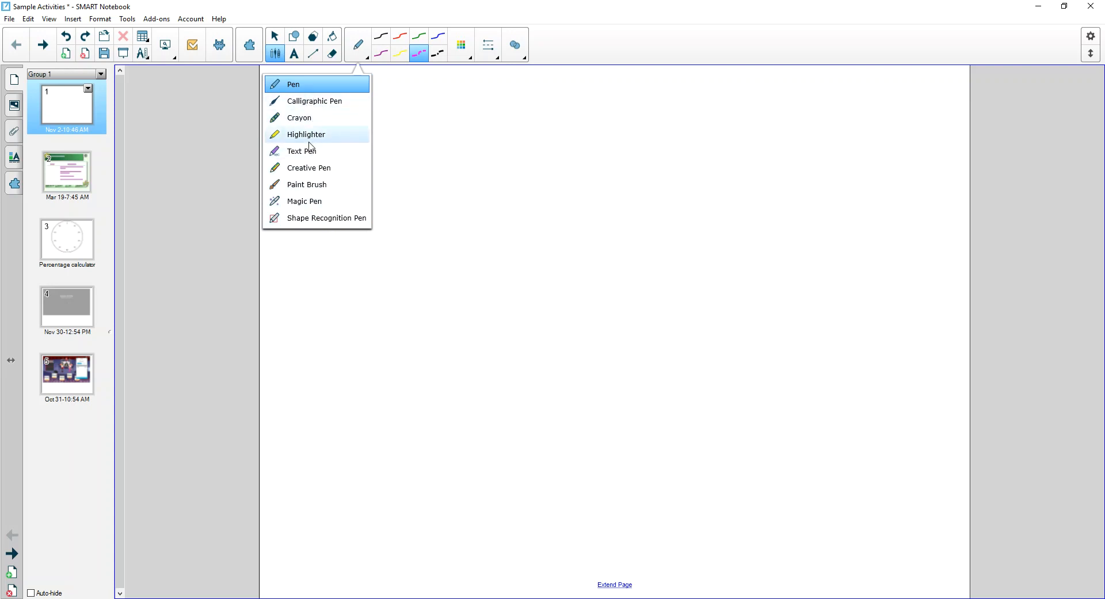
mouse_move(359, 69)
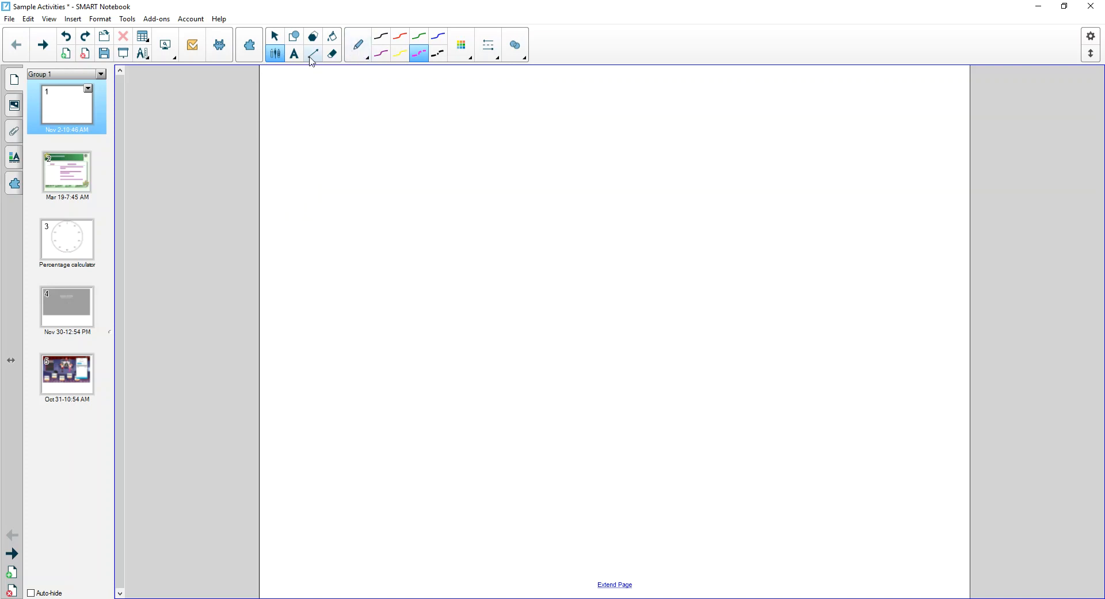
mouse_move(421, 44)
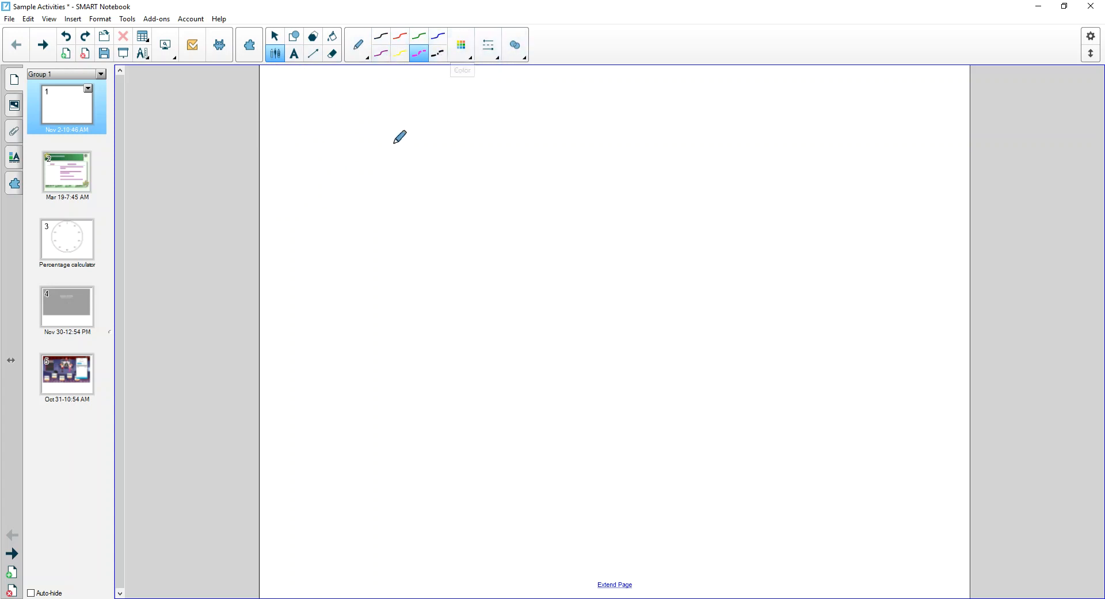
mouse_move(374, 150)
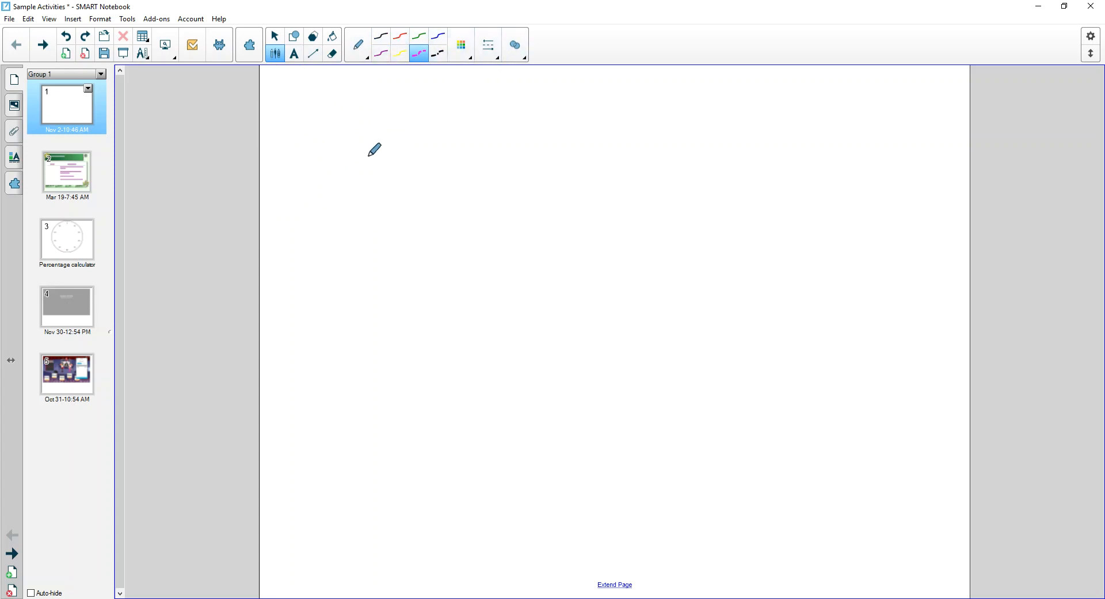
Step: Draw 'Hello' freehand in black ink across the top of page 1
left_click_drag(399, 130, 407, 301)
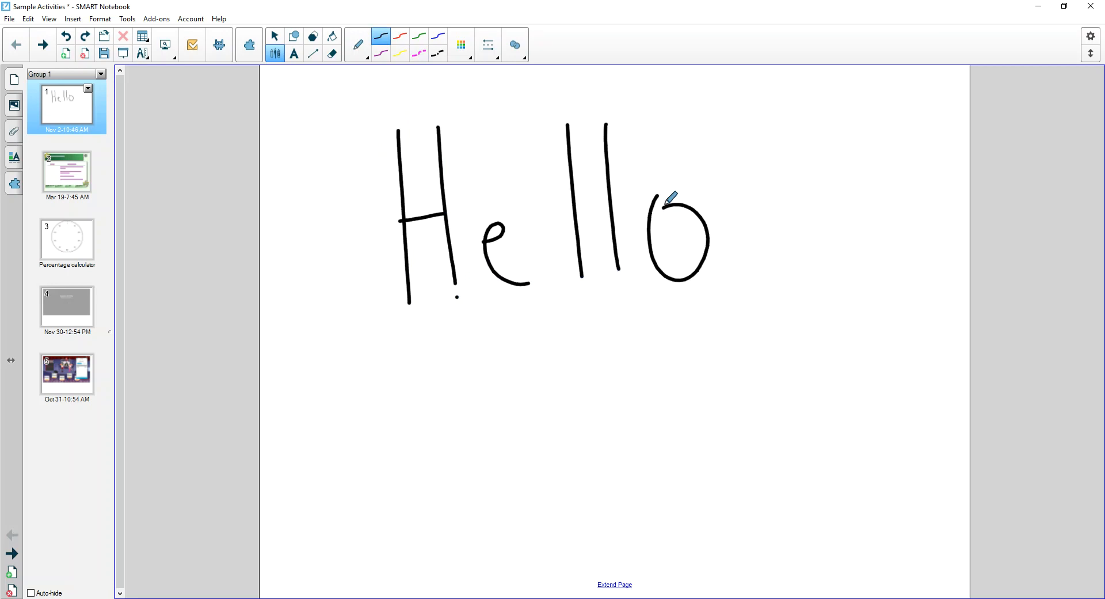
mouse_move(627, 213)
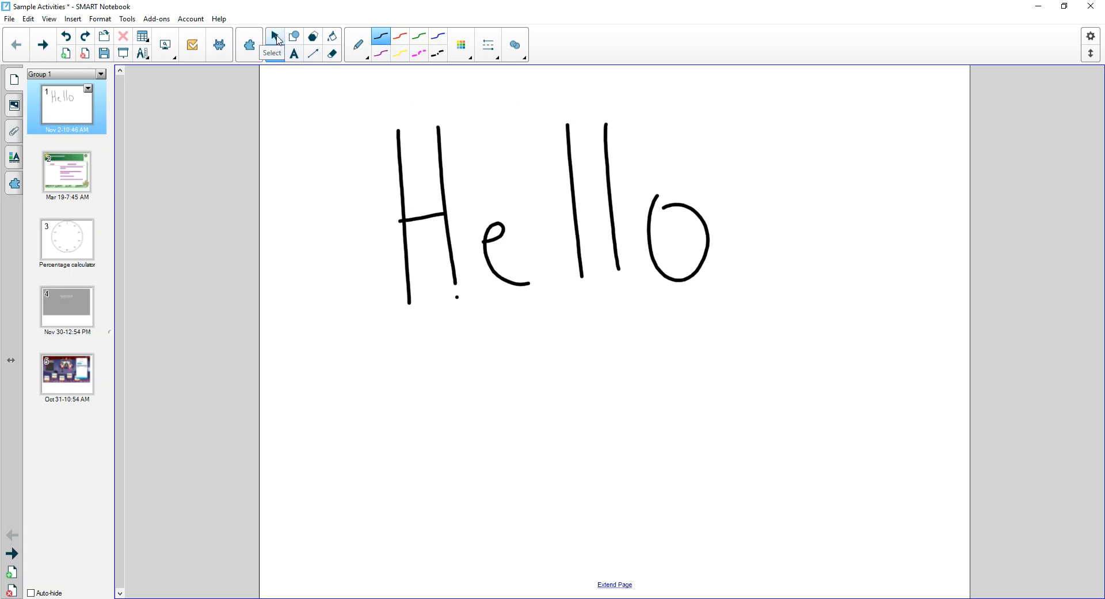
Step: Select the handwritten Hello and drag its resize handle inward to shrink it slightly
left_click(274, 35)
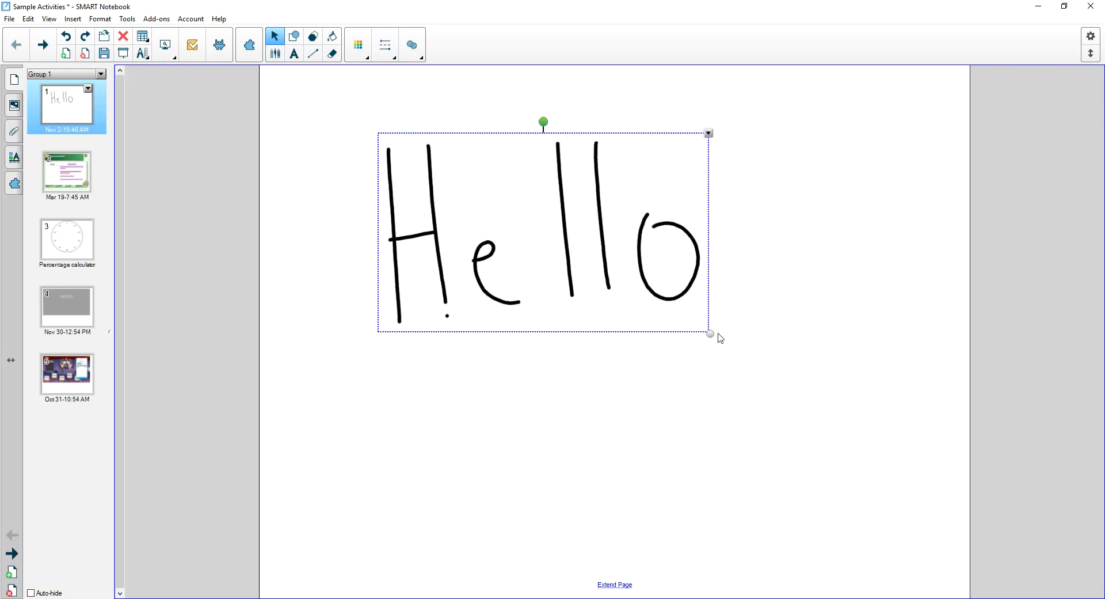
left_click_drag(710, 333, 687, 321)
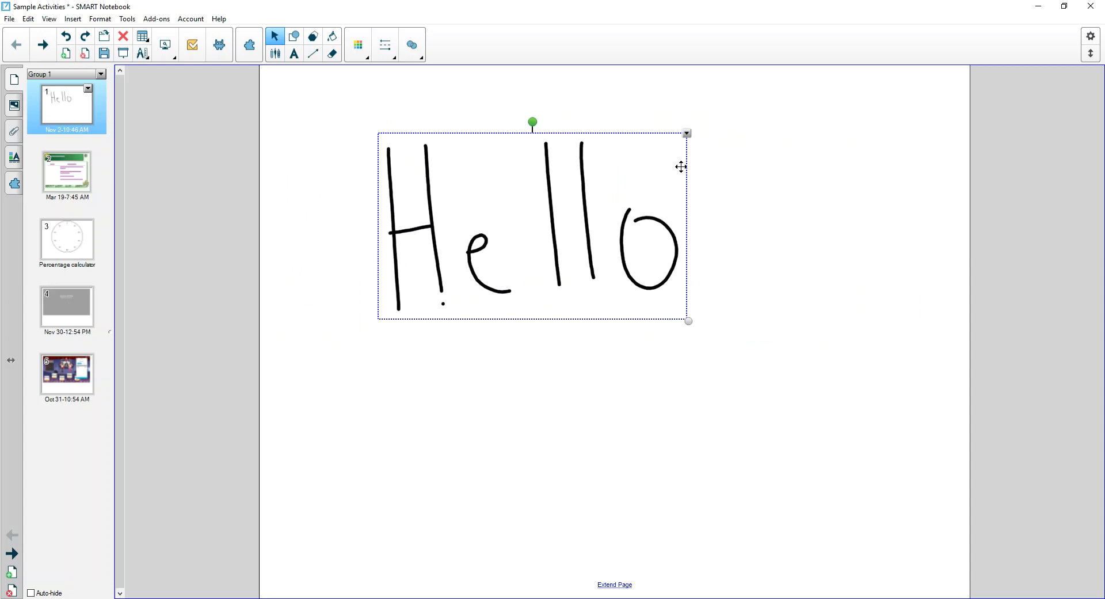
mouse_move(686, 135)
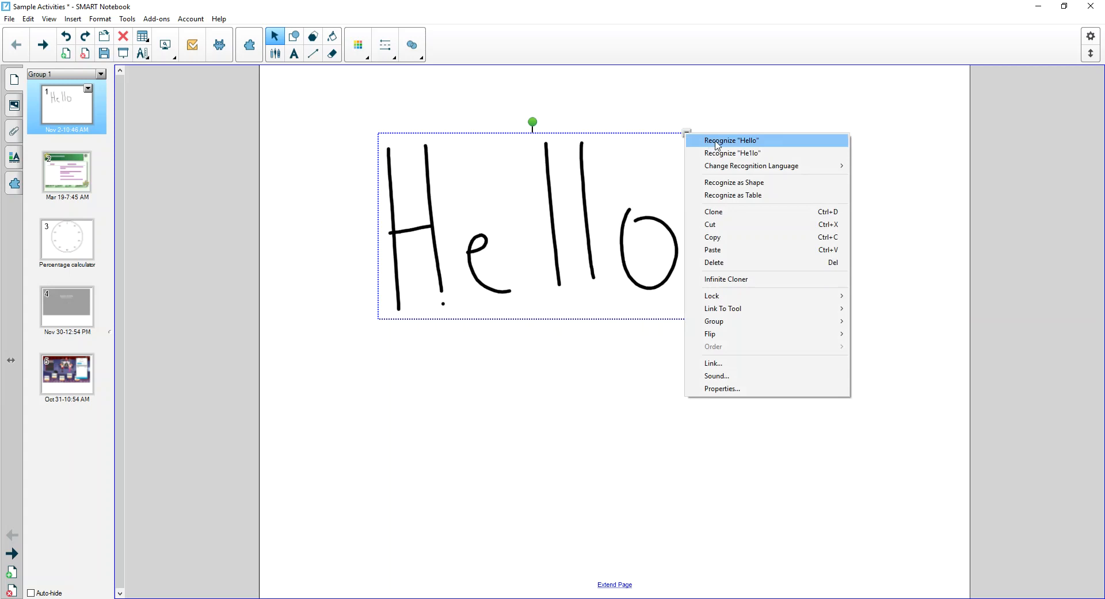
left_click(730, 141)
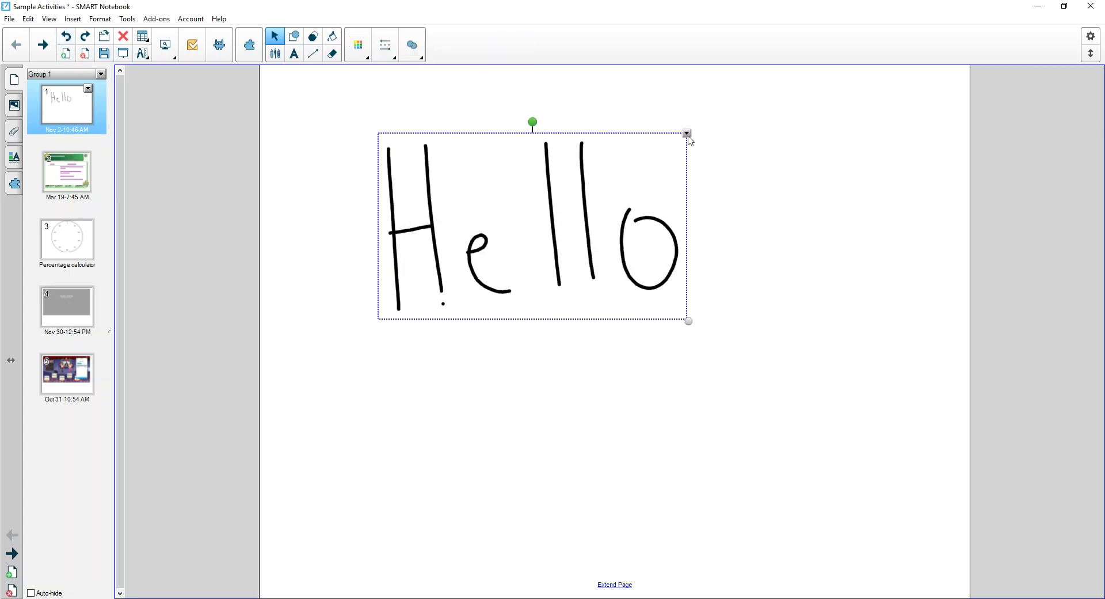
Step: Apply Lock In Place to the handwritten Hello from its right-click menu
right_click(687, 135)
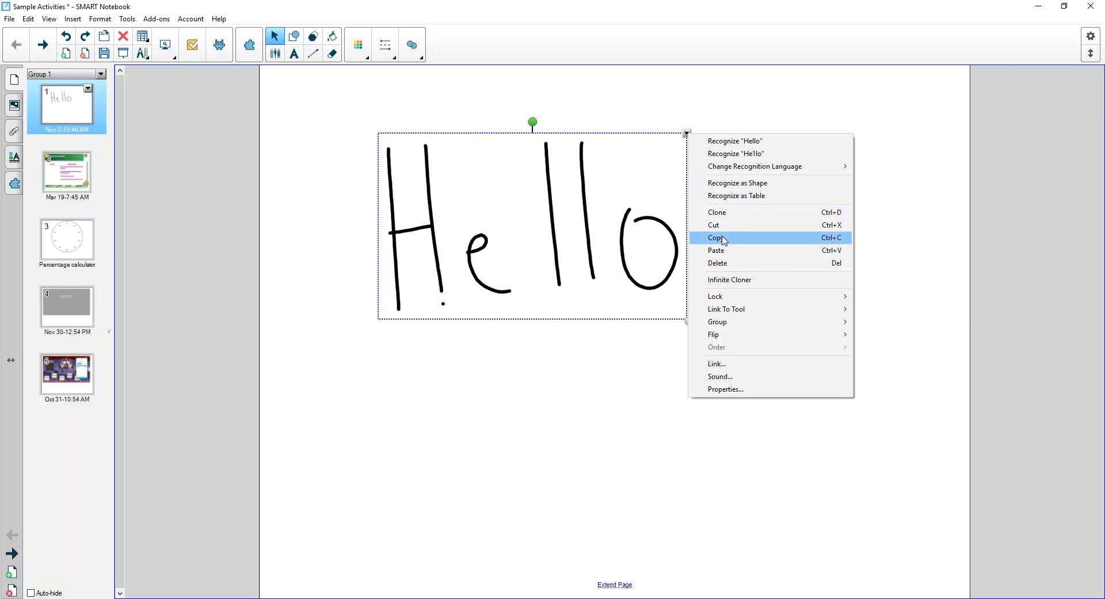
mouse_move(716, 295)
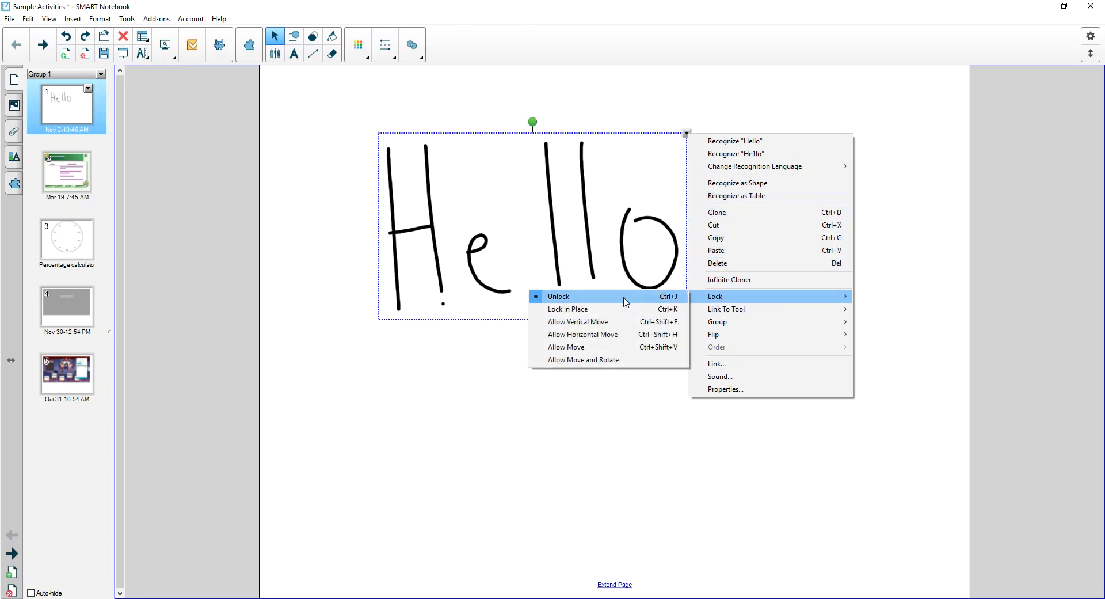
mouse_move(567, 309)
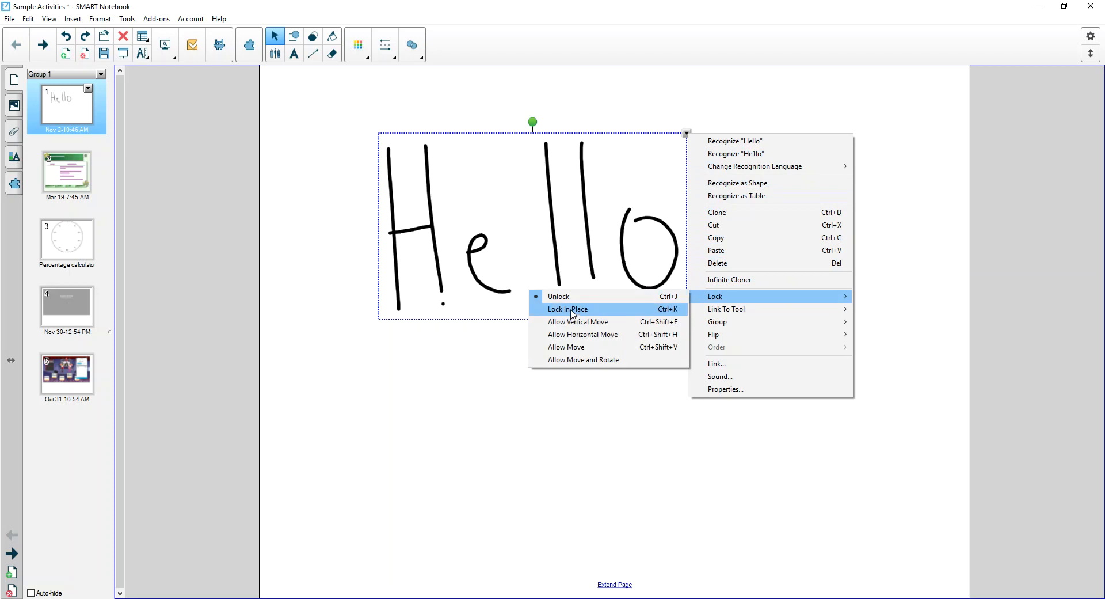
left_click(567, 309)
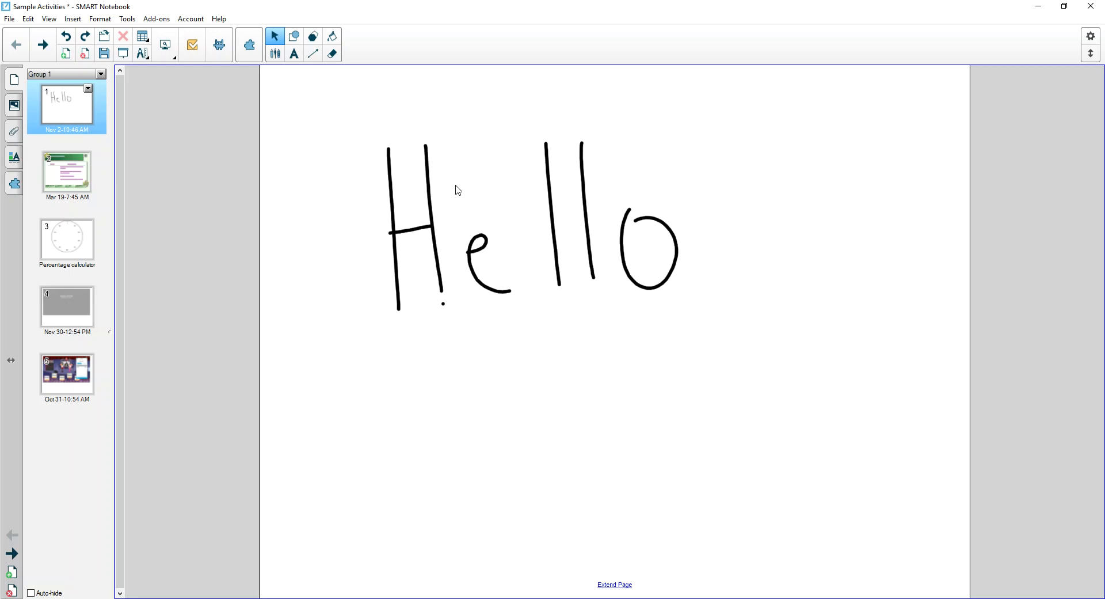
mouse_move(606, 235)
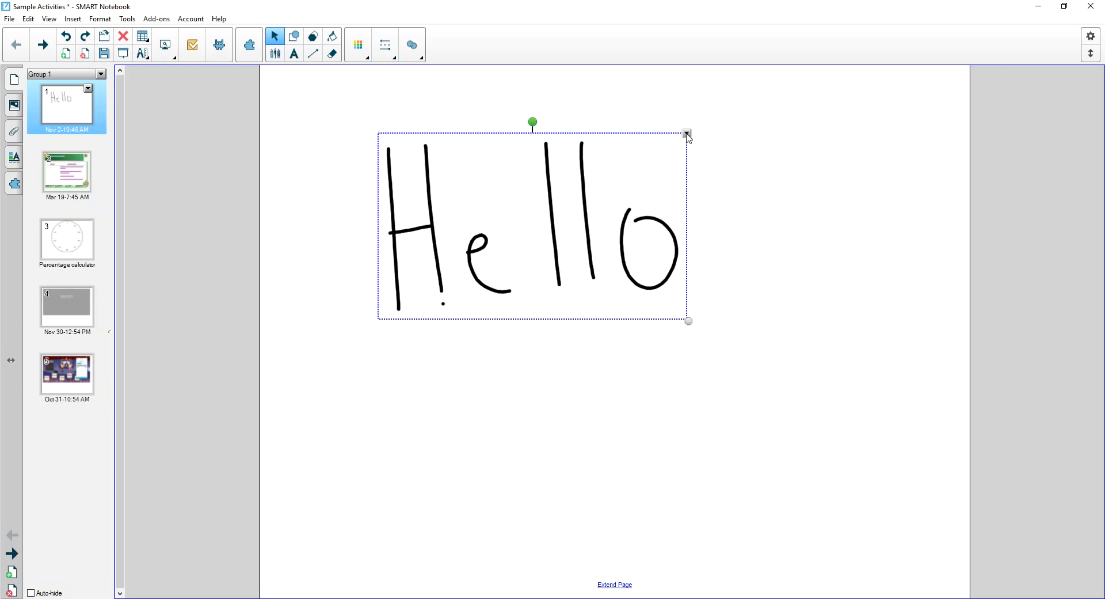
Step: Unlock the handwritten Hello from its lock menu, then reselect it and show its options
right_click(686, 134)
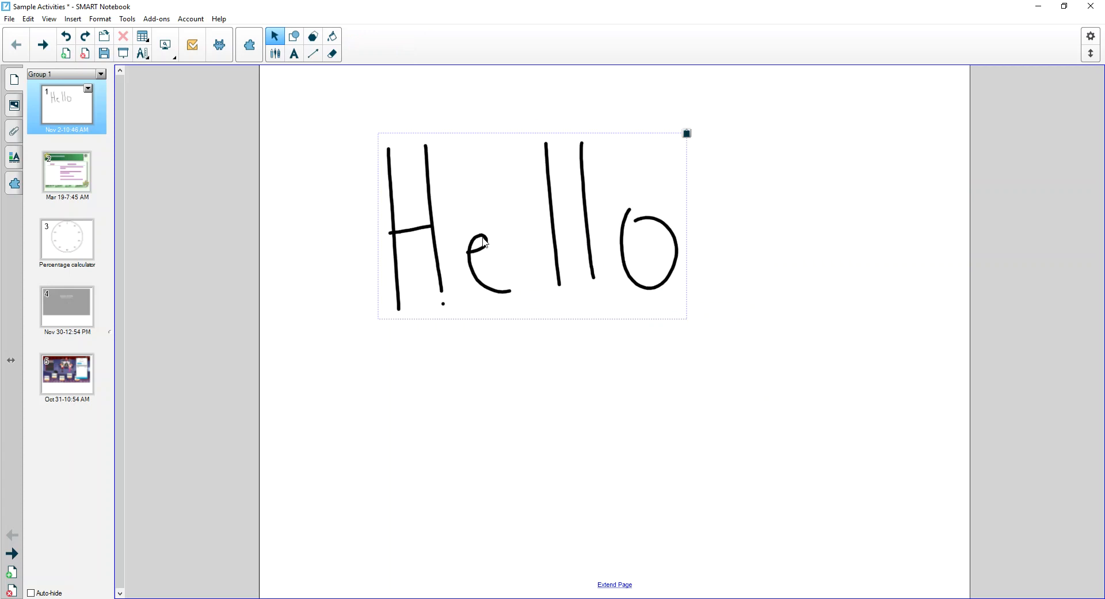
mouse_move(570, 420)
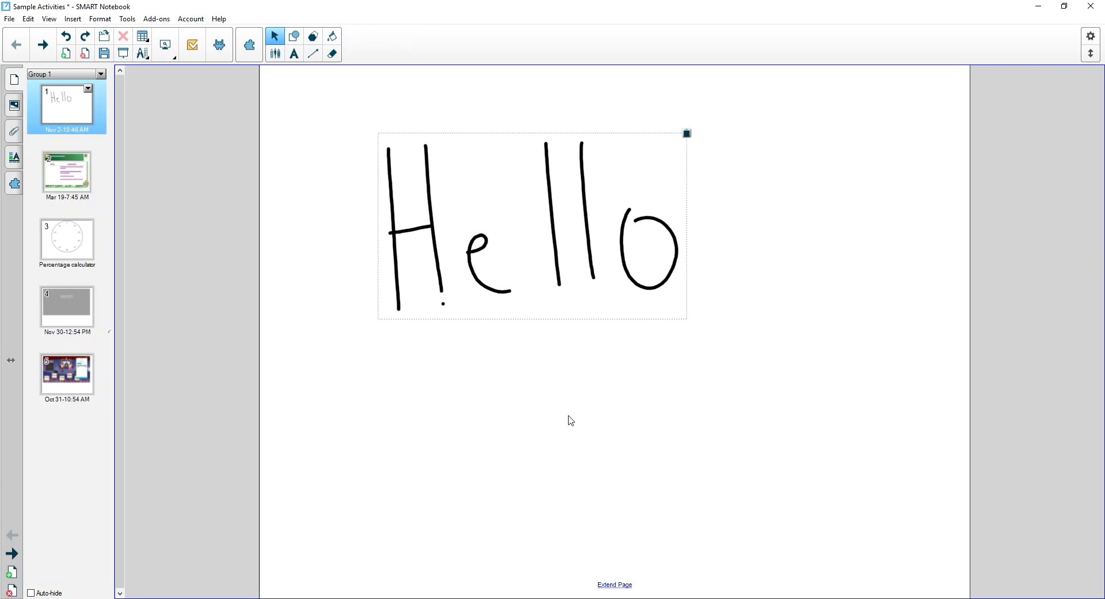
mouse_move(649, 391)
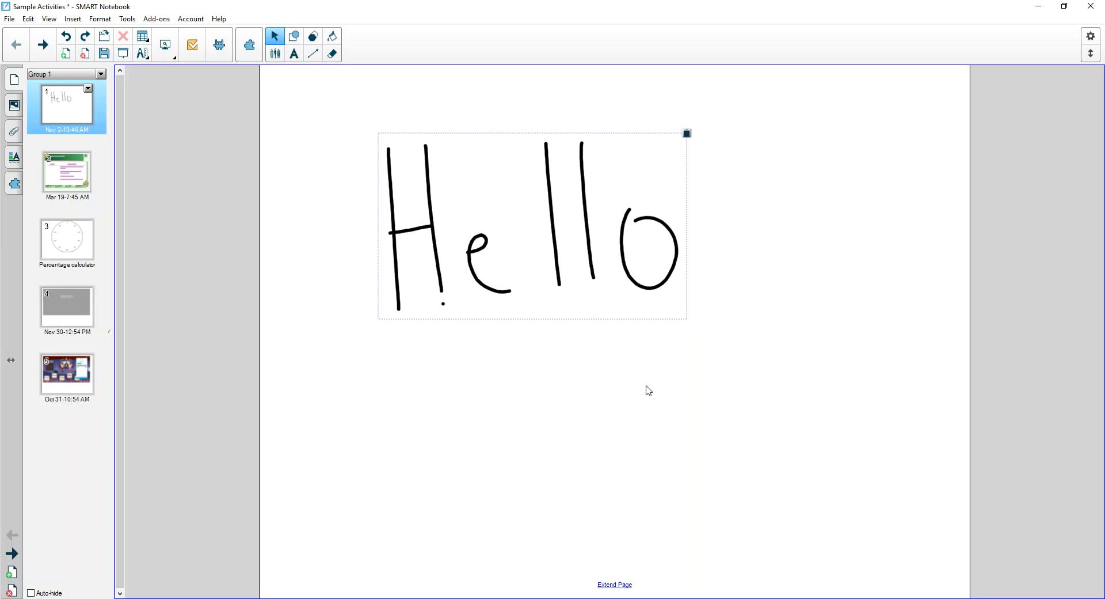
mouse_move(687, 134)
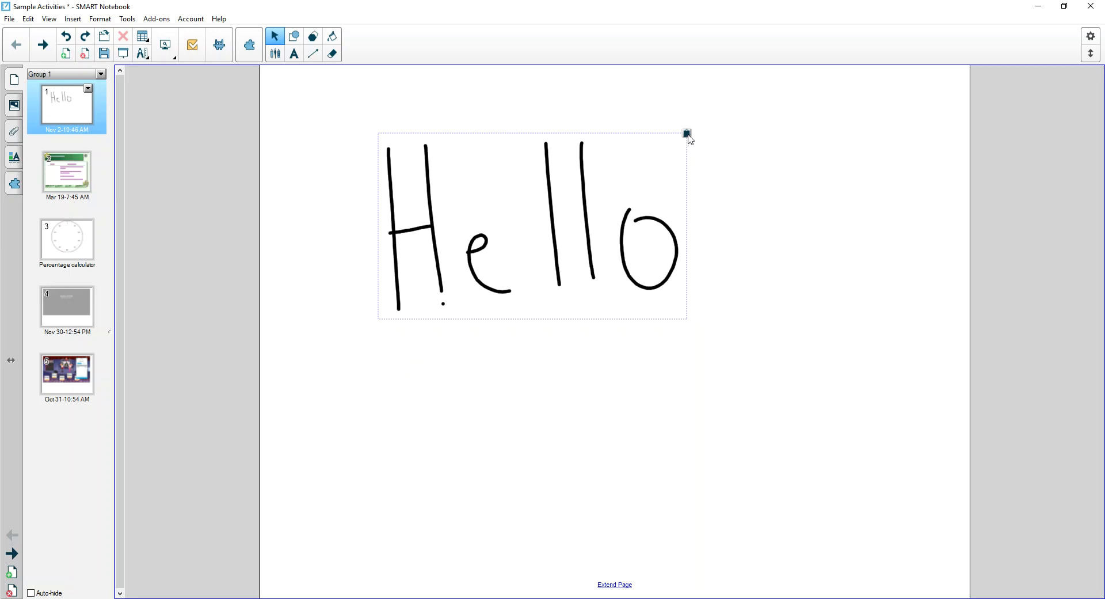
left_click(686, 134)
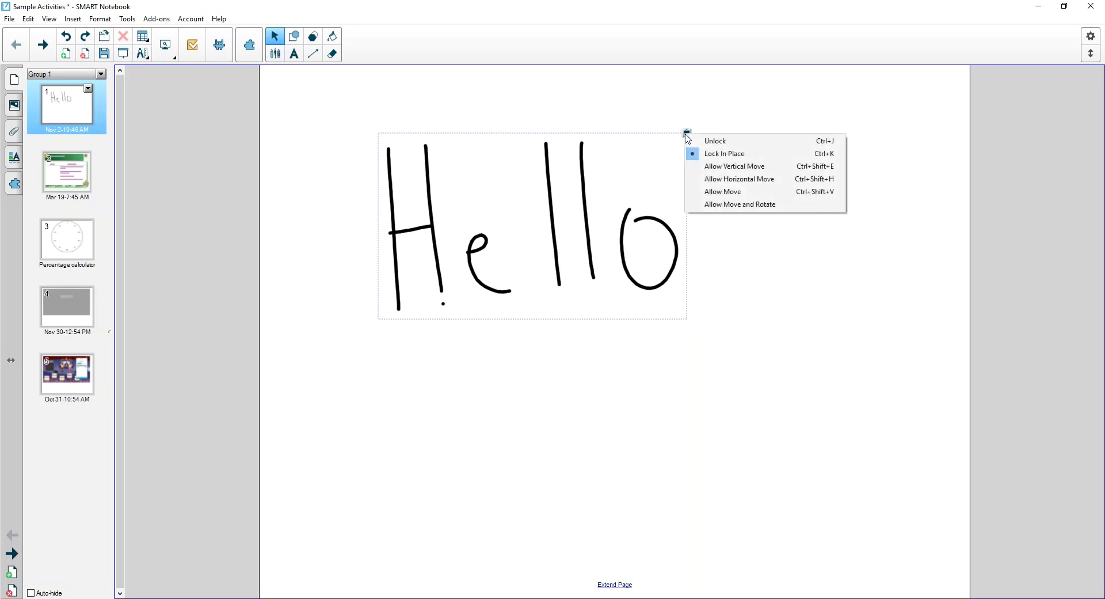
mouse_move(713, 141)
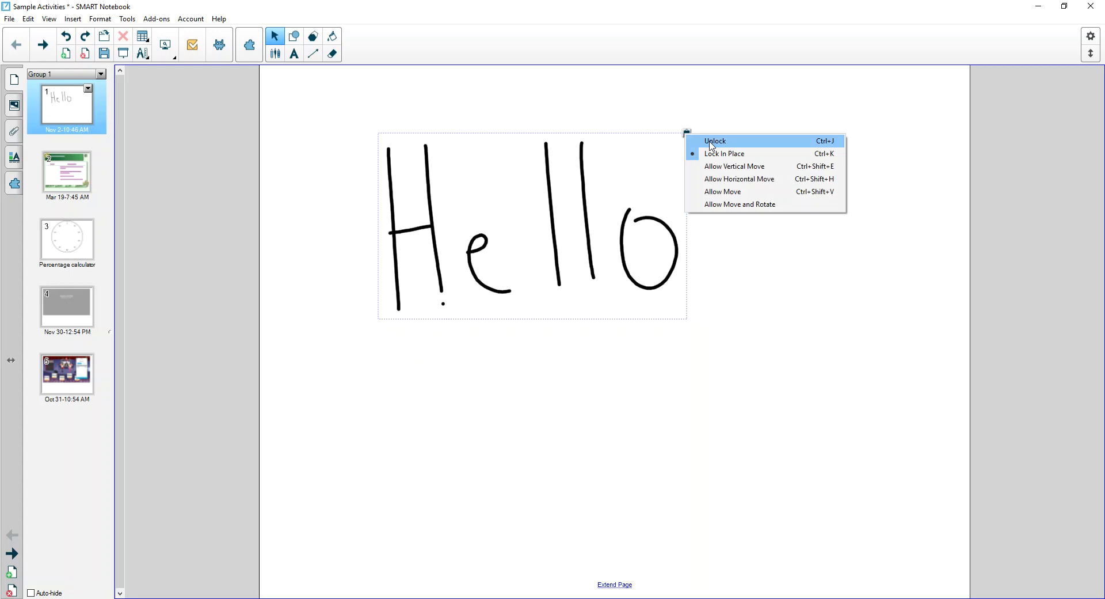
left_click(715, 141)
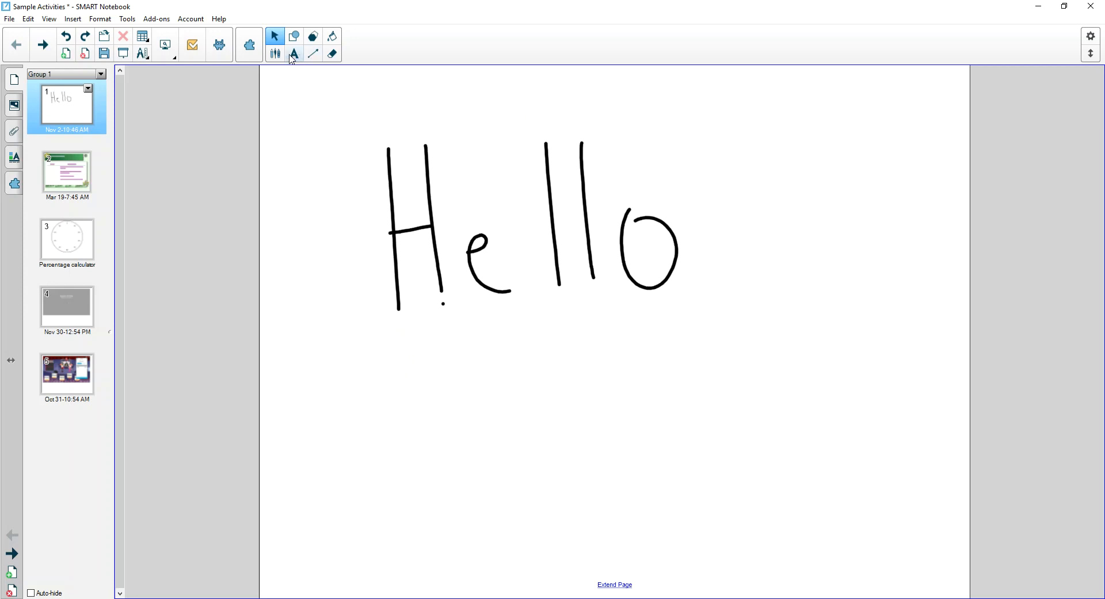
mouse_move(294, 53)
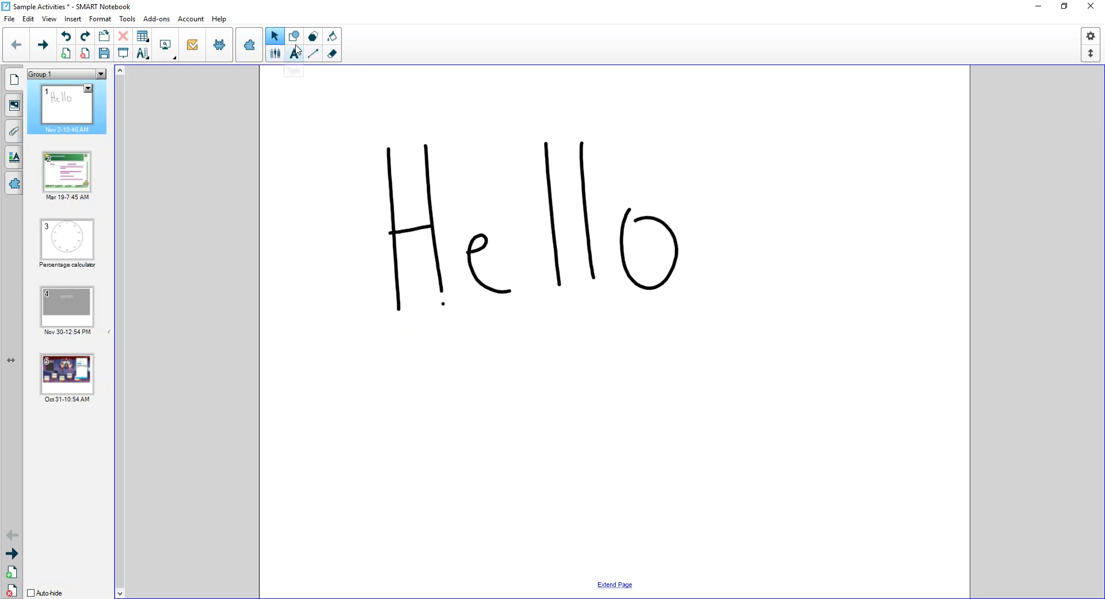
left_click(528, 225)
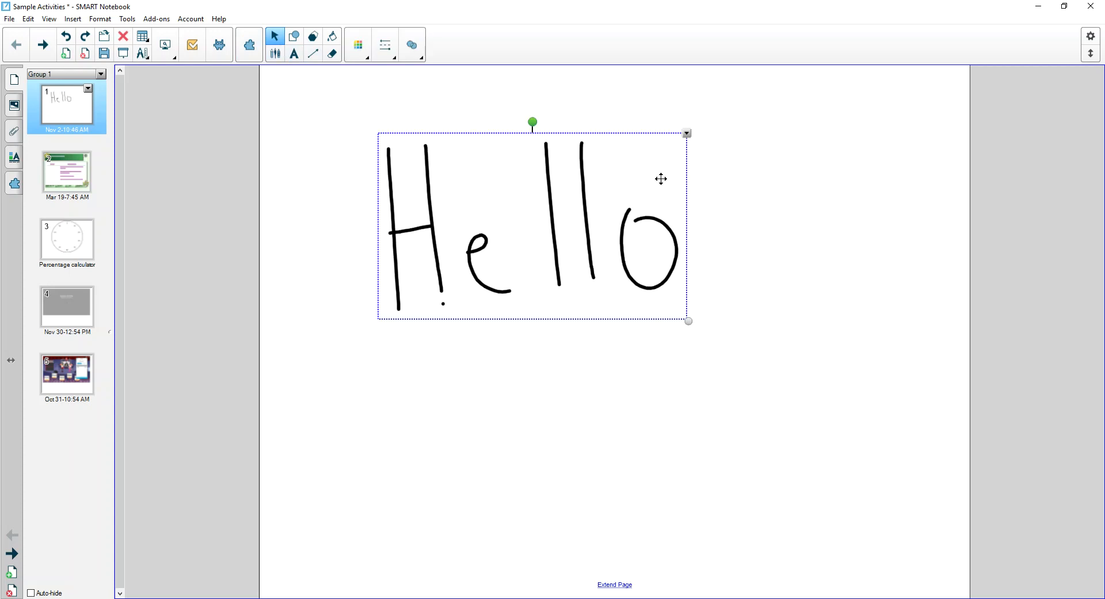
right_click(662, 179)
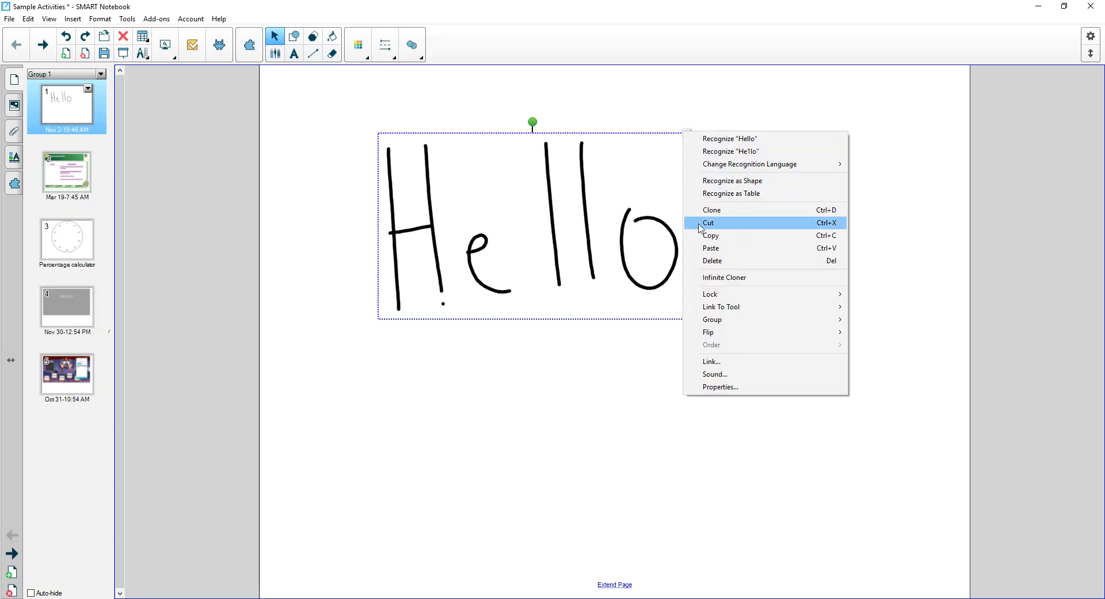
mouse_move(719, 181)
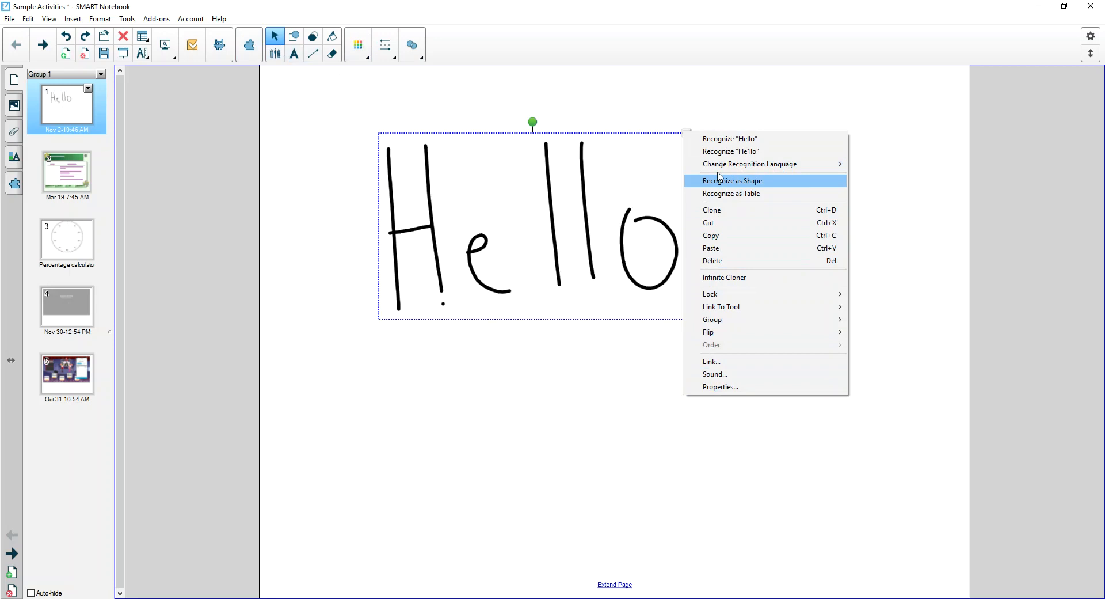
mouse_move(587, 381)
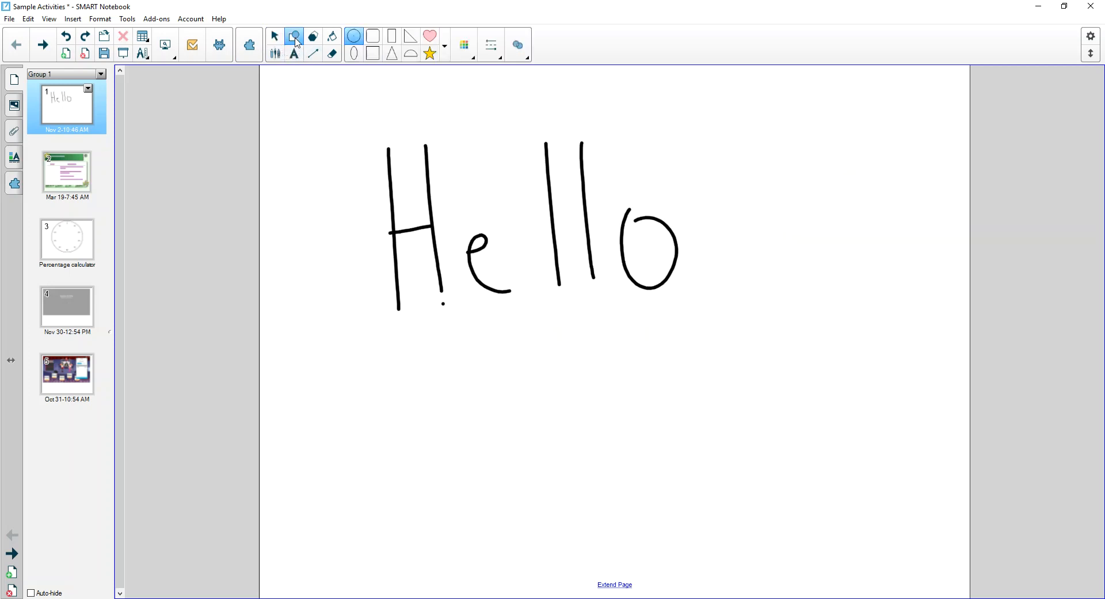
mouse_move(294, 37)
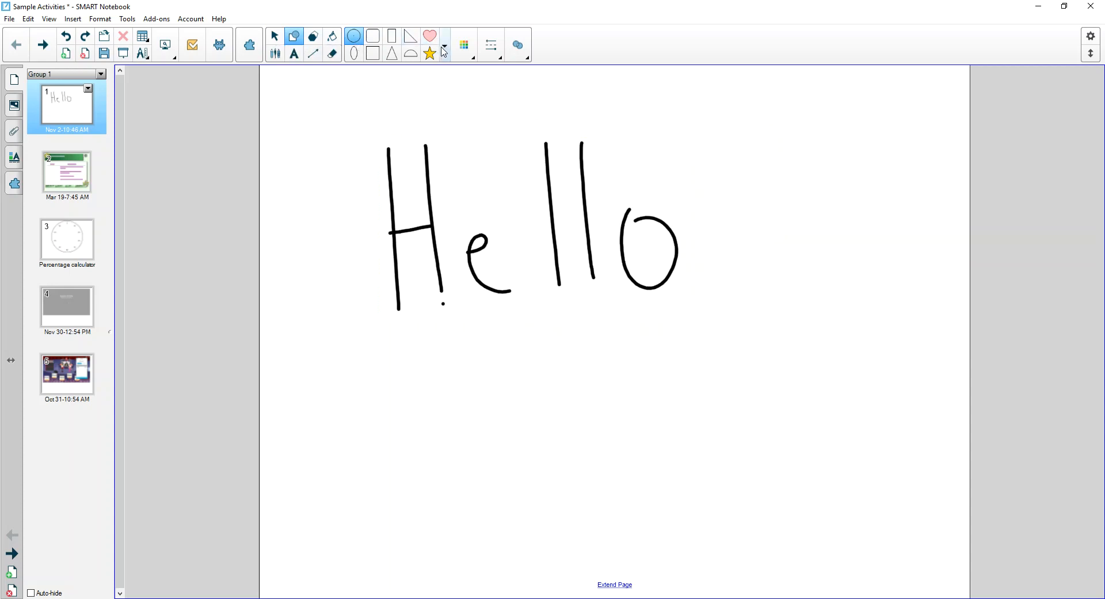
Step: Draw a hexagon outline below the handwritten Hello using the expanded shapes list
left_click(444, 50)
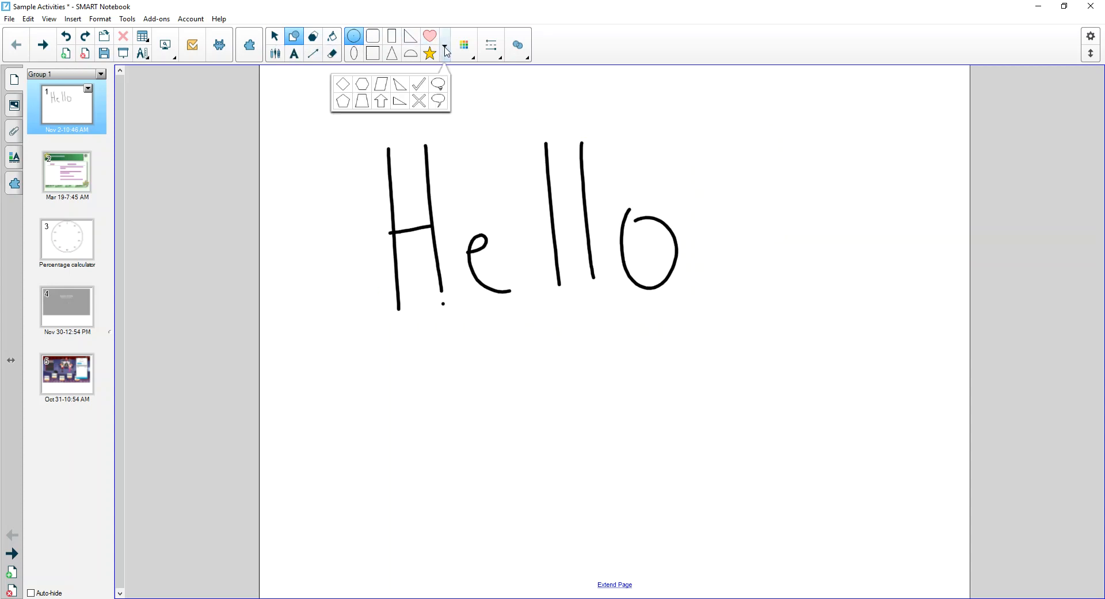
left_click(339, 163)
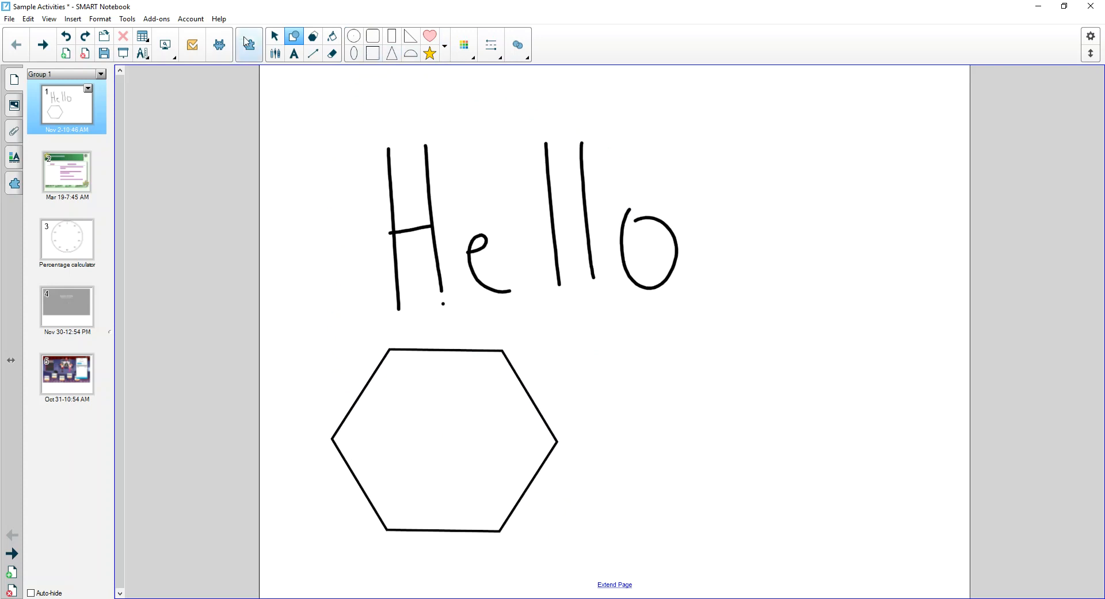
left_click(274, 35)
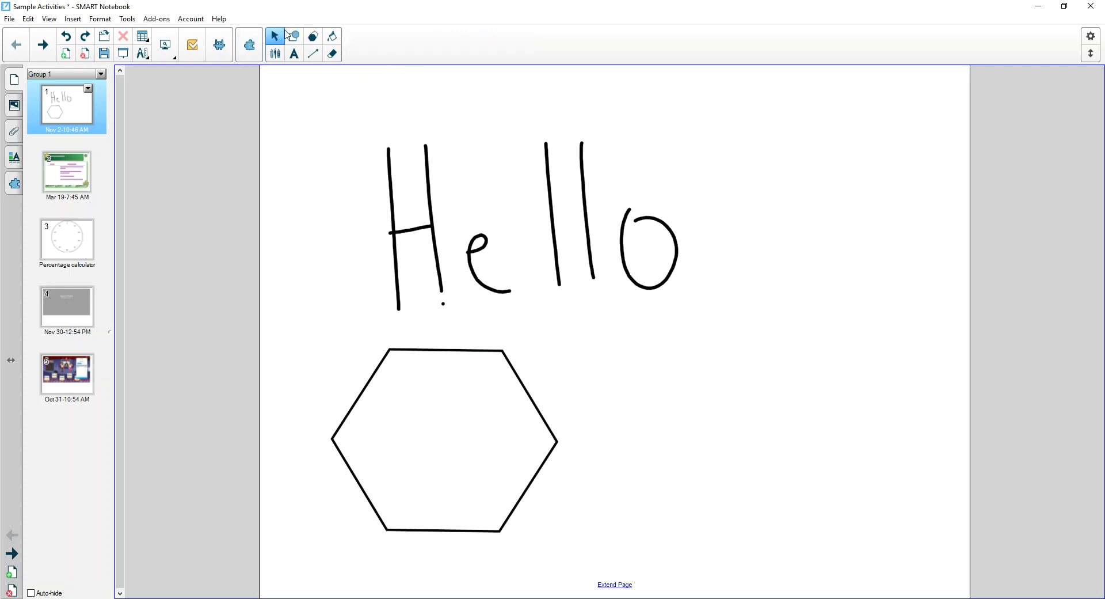
mouse_move(385, 304)
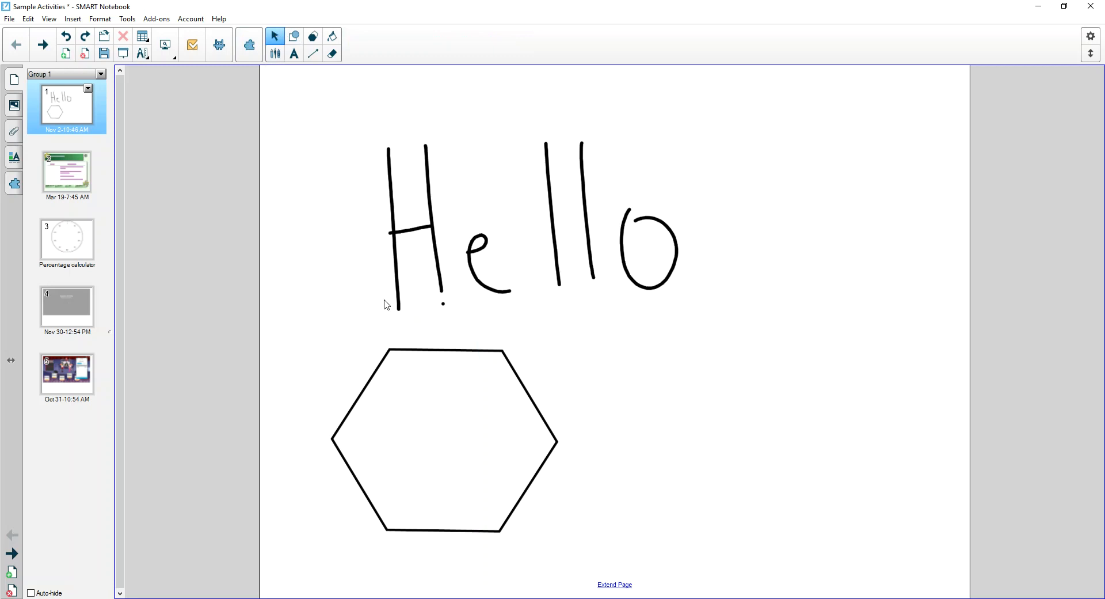
Step: Move the hexagon rightward under Hello and fill it with light blue
left_click(443, 437)
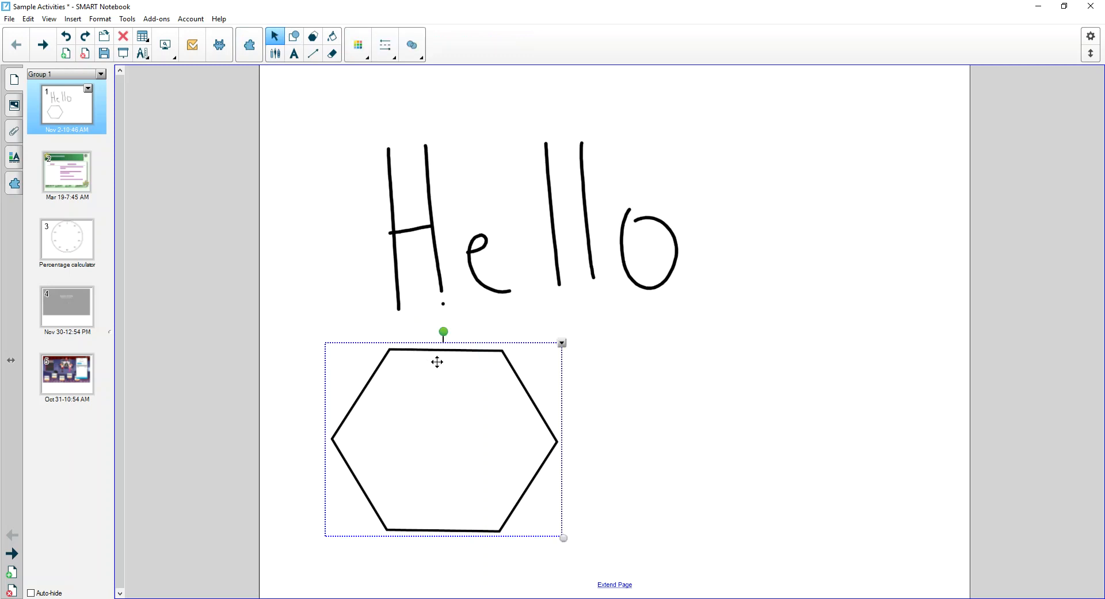
left_click_drag(436, 361, 483, 354)
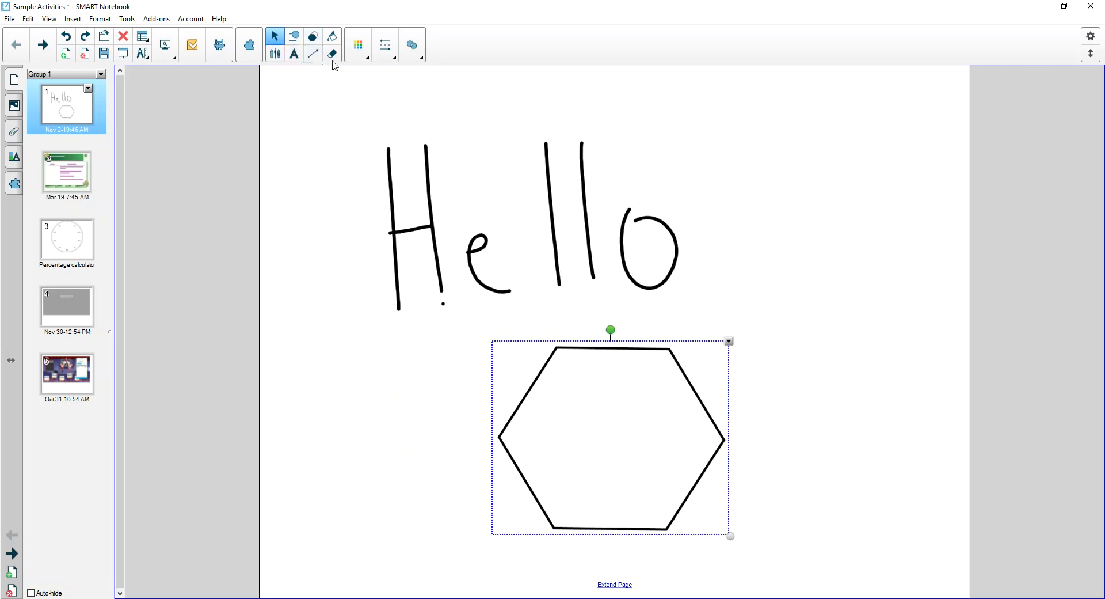
mouse_move(332, 36)
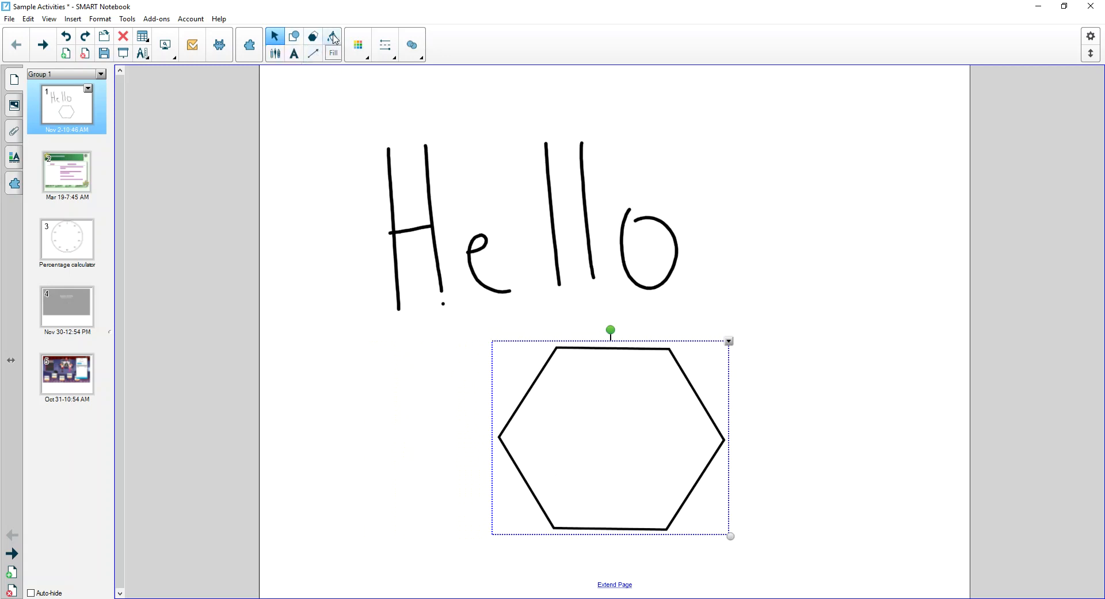
left_click(332, 37)
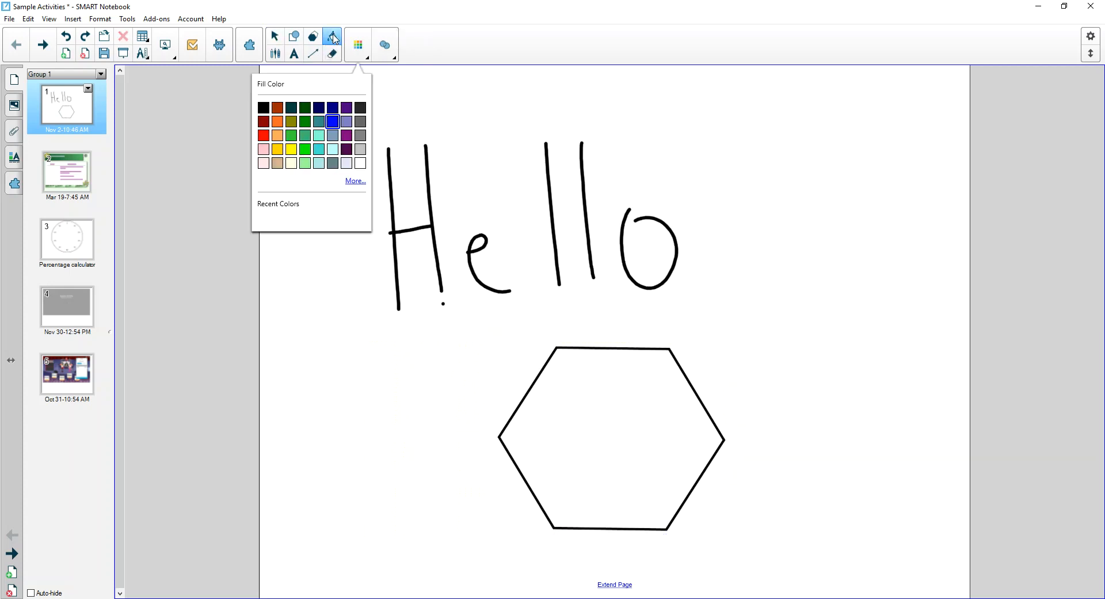
left_click(332, 149)
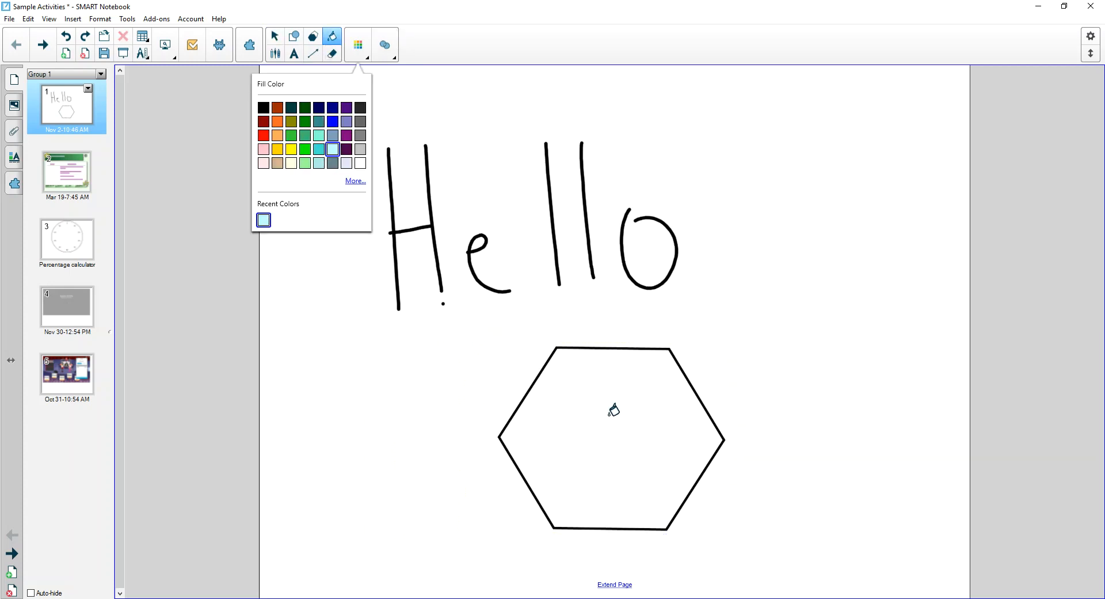
left_click(332, 149)
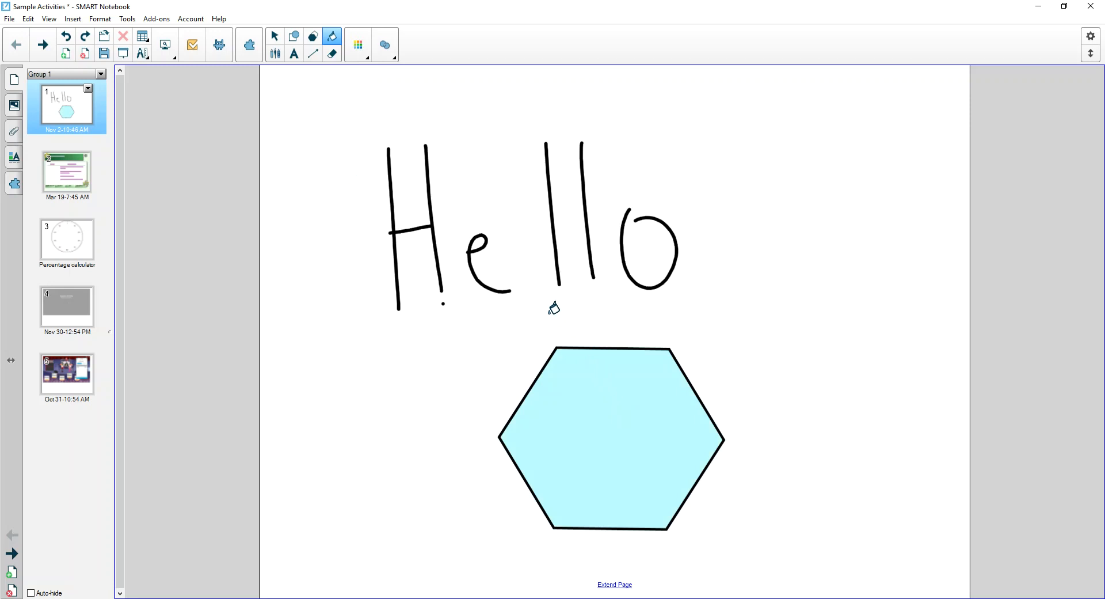
mouse_move(275, 35)
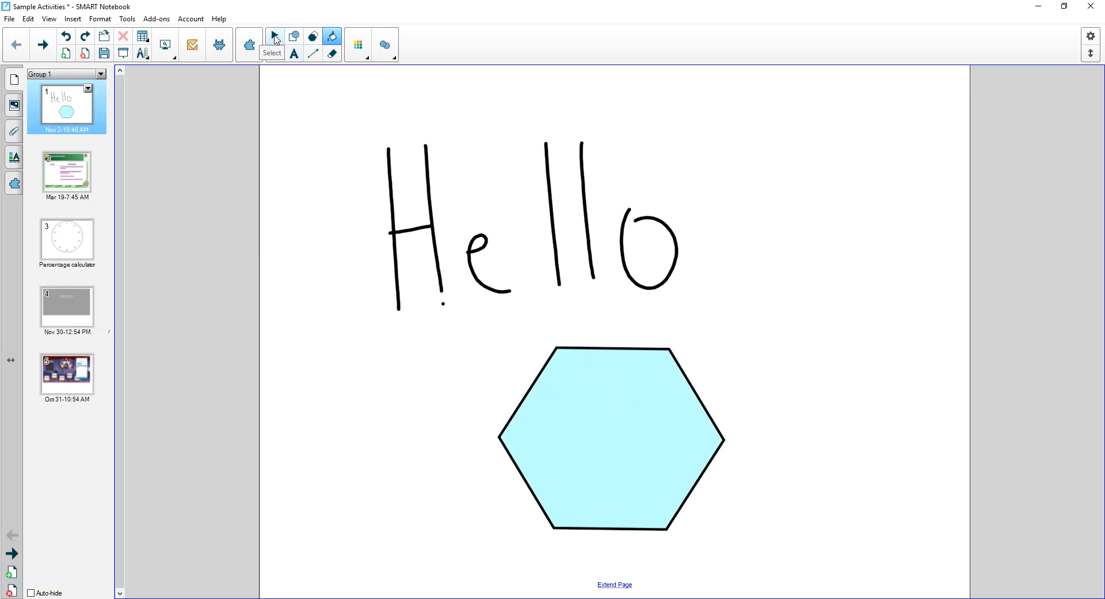
mouse_move(274, 54)
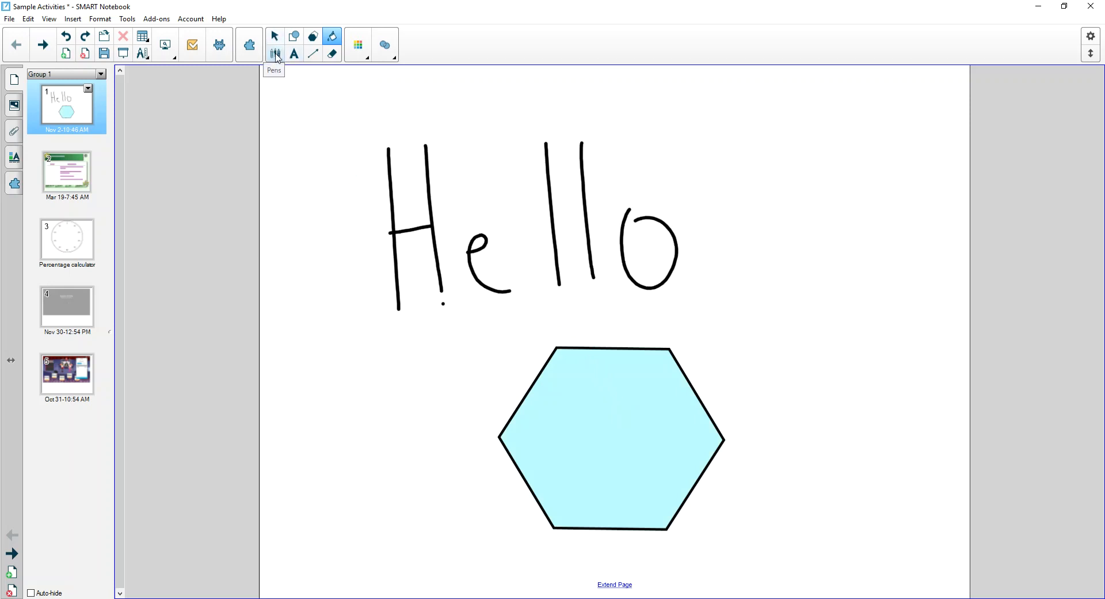
mouse_move(295, 35)
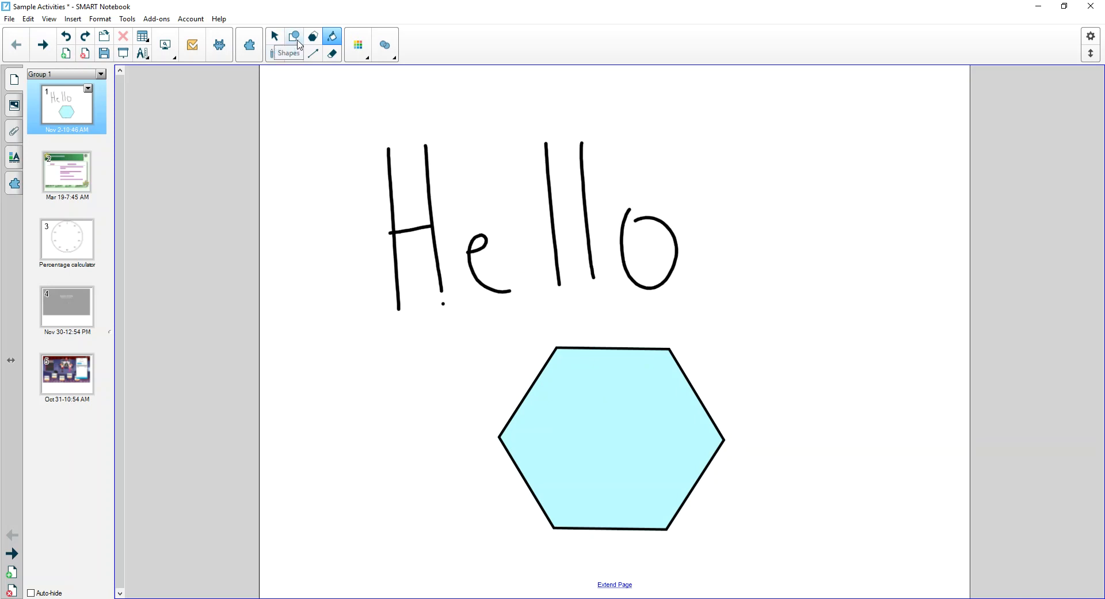
Step: Type 'Hello' in a text box at the top right and enlarge it to 68 pt
left_click(293, 36)
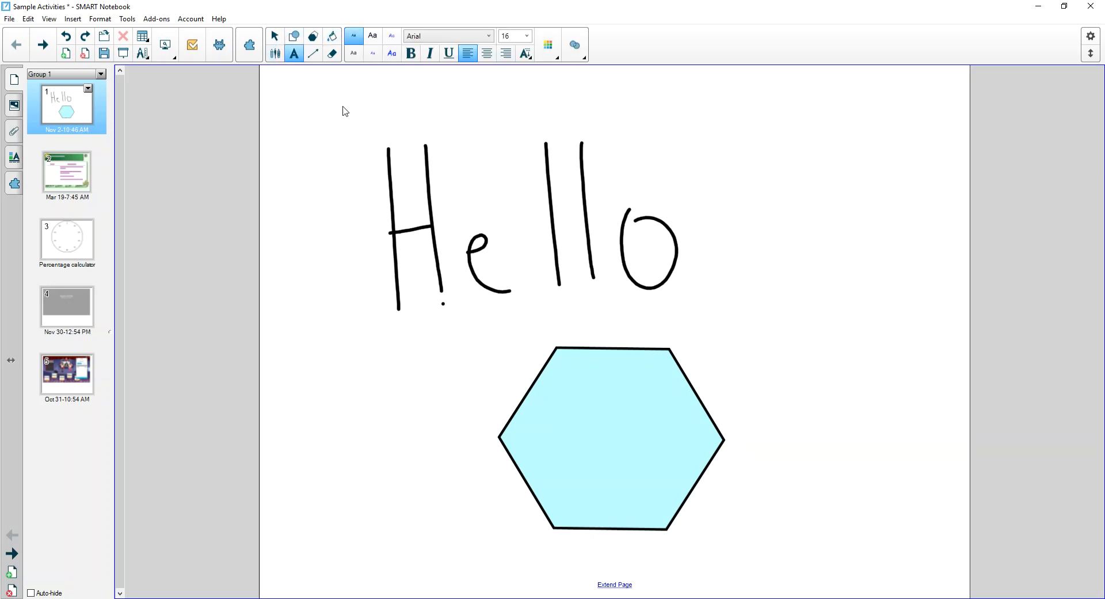
left_click(669, 141)
type("Hello")
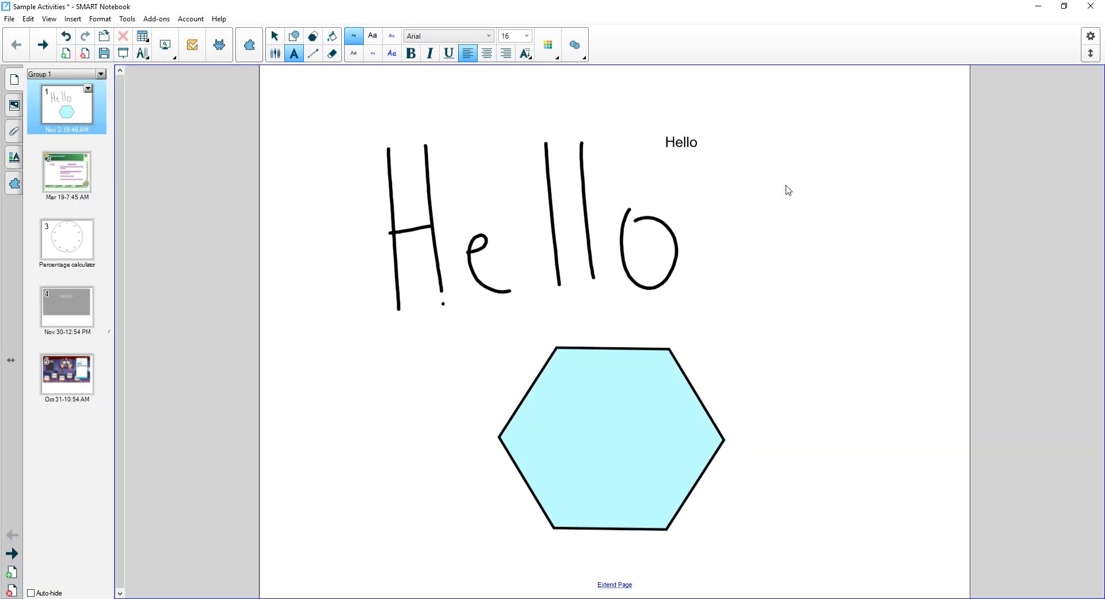
mouse_move(274, 35)
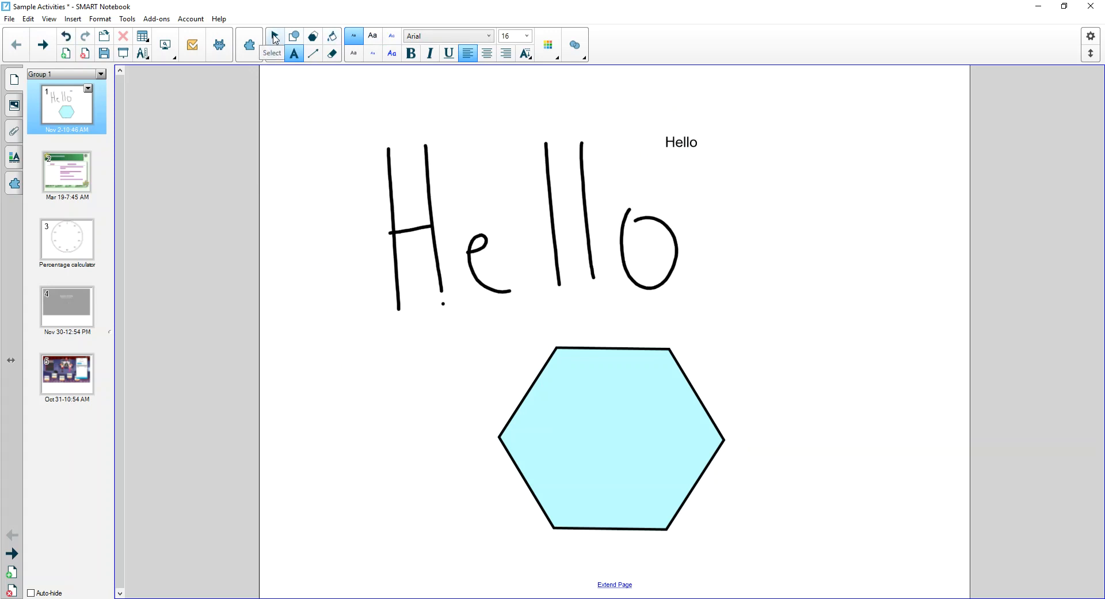
left_click(681, 142)
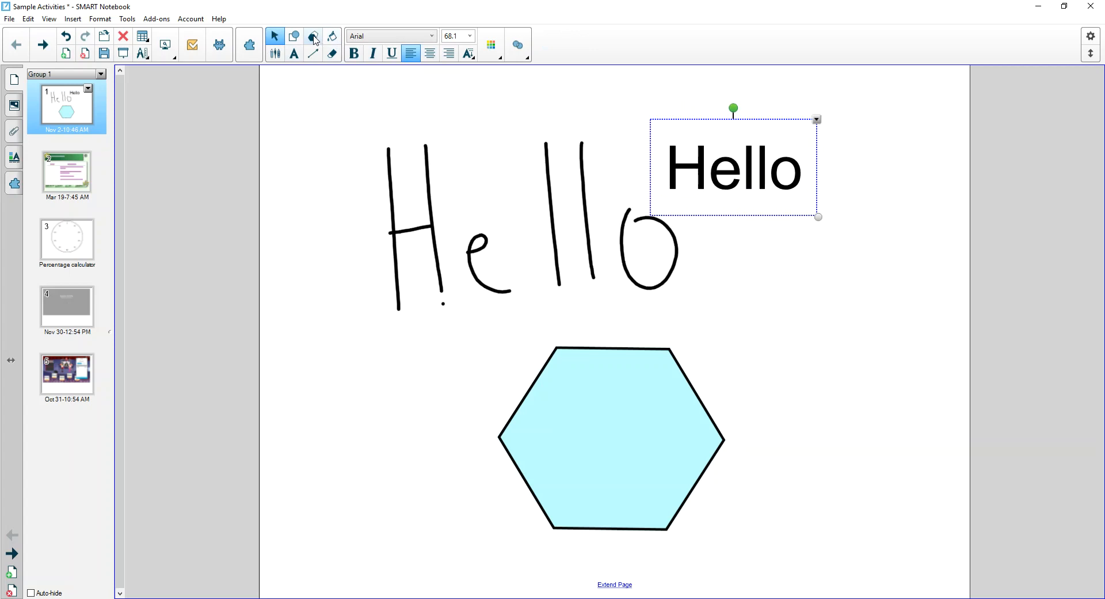
mouse_move(313, 36)
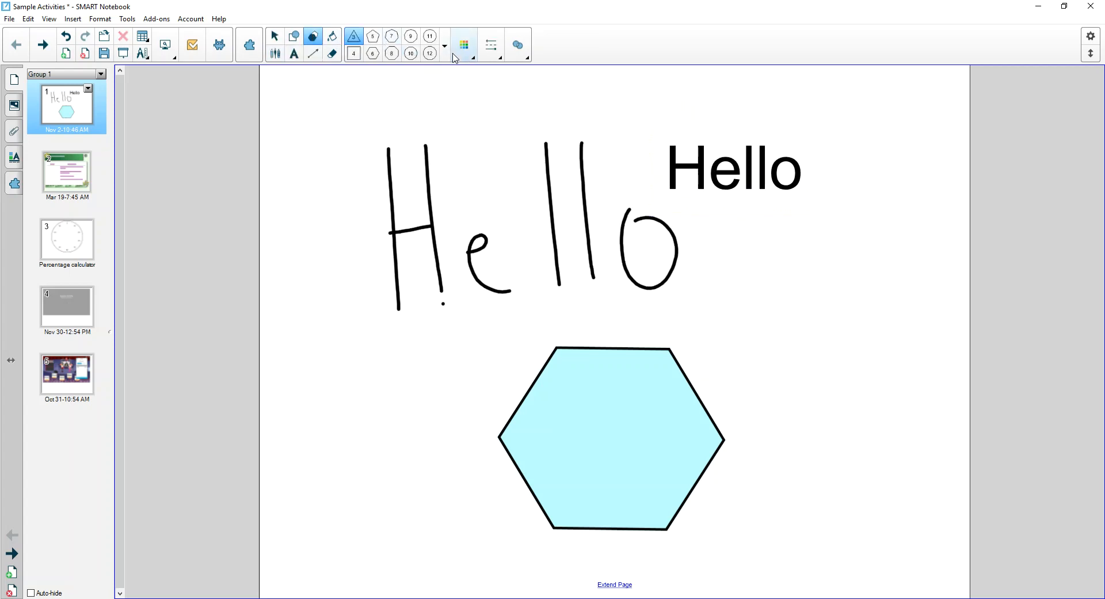
Step: Activate the Regular Polygons tool and show the Object Effects transparency slider
left_click(444, 47)
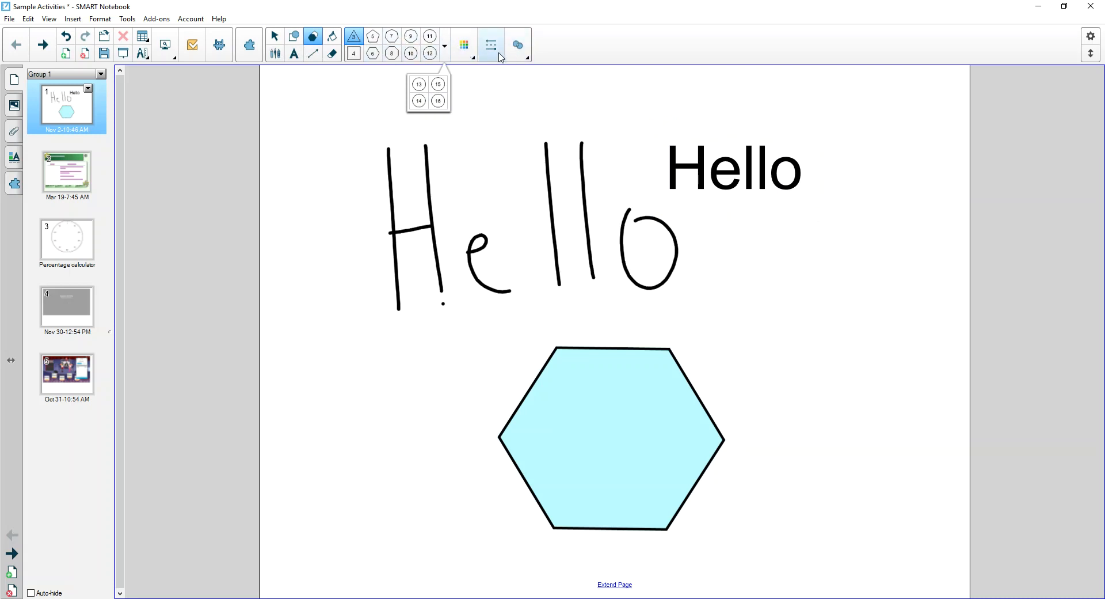
left_click(518, 44)
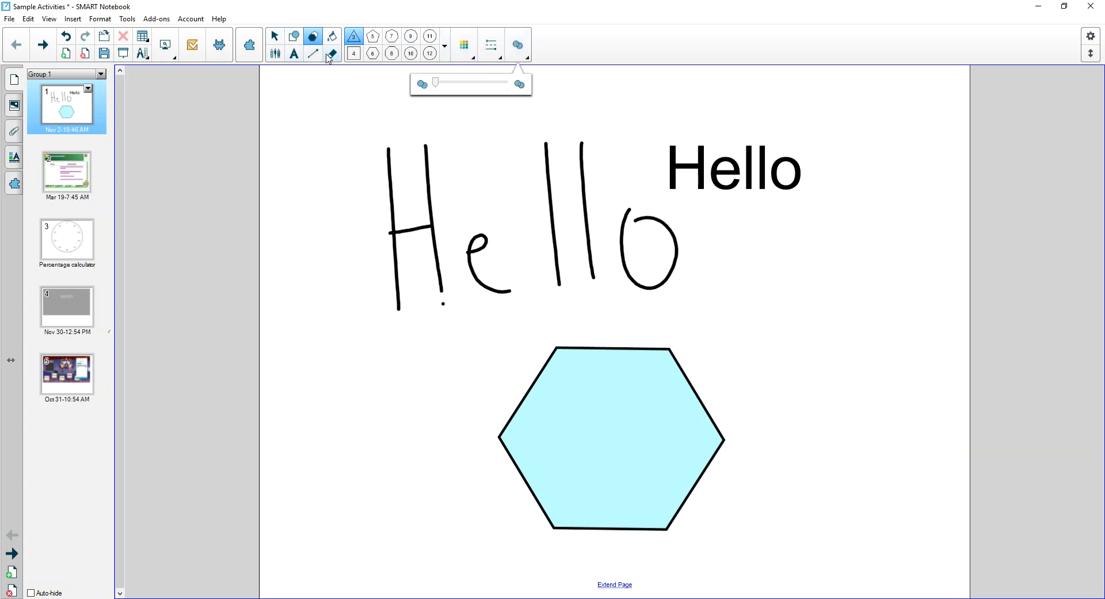
mouse_move(332, 53)
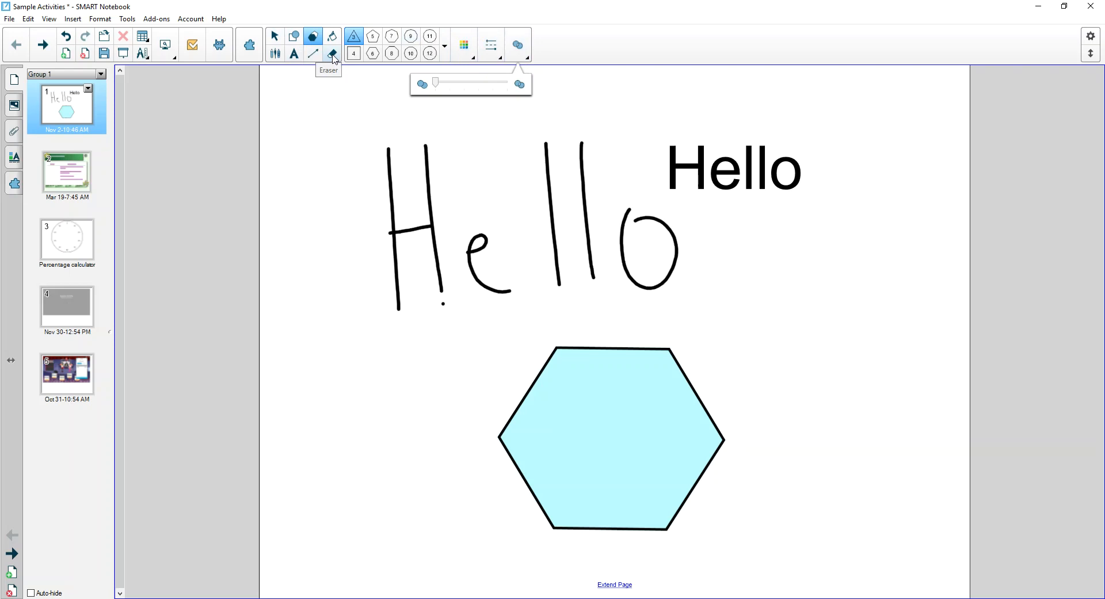
mouse_move(332, 58)
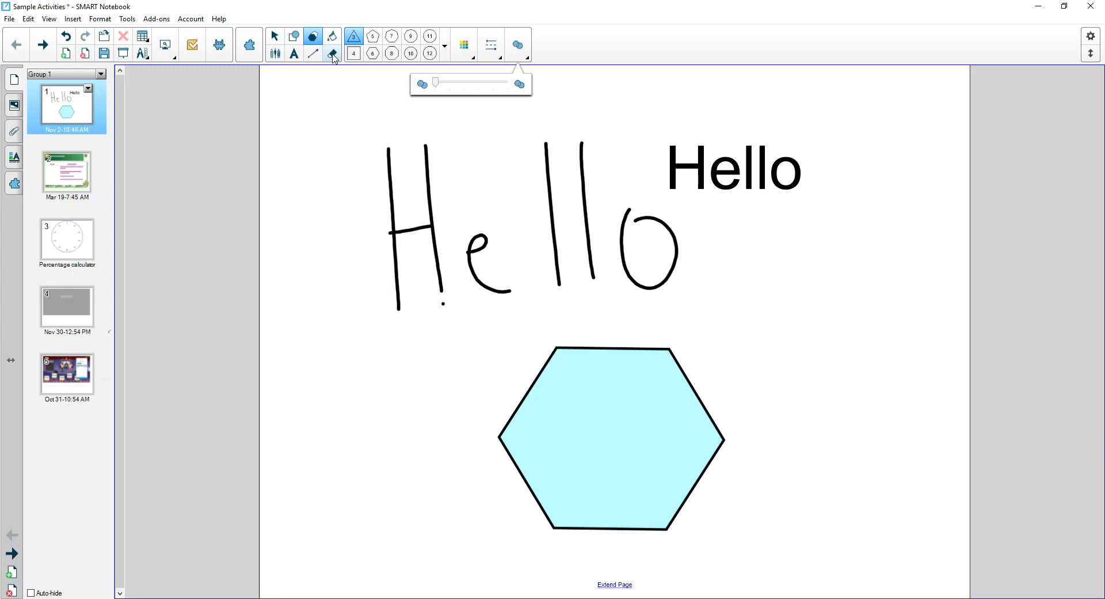
Step: Erase the handwritten Hello ink with the Eraser, then return to the Select tool
left_click(331, 54)
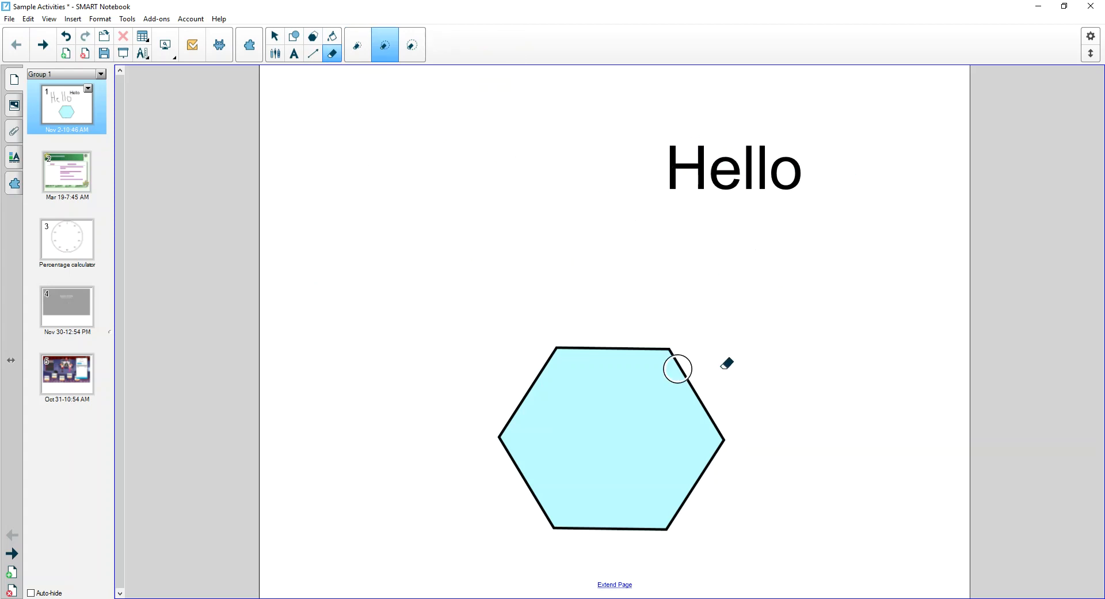
mouse_move(443, 215)
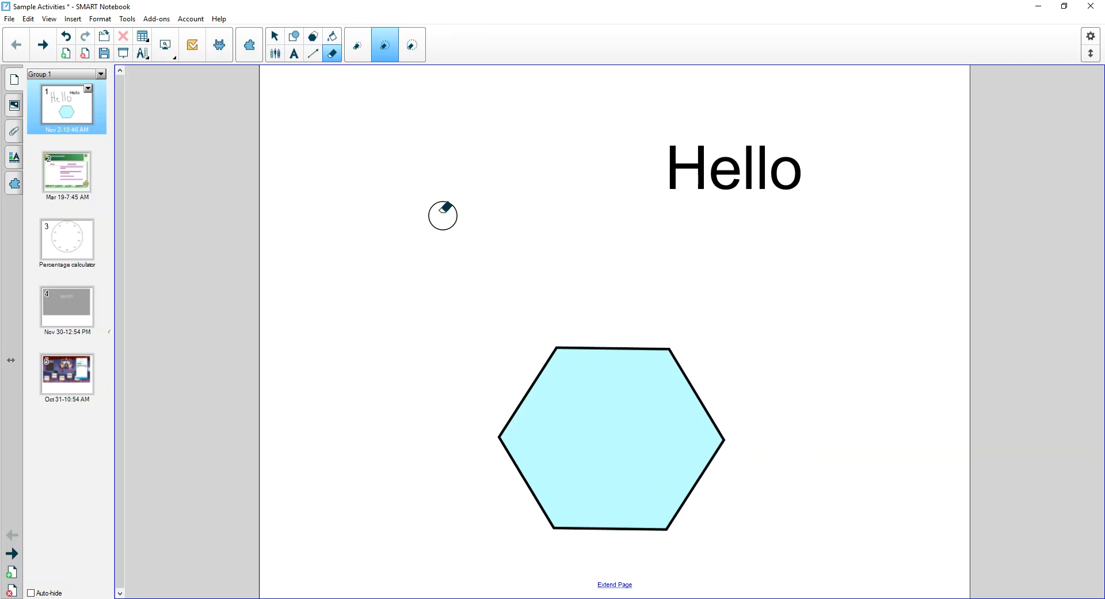
mouse_move(618, 381)
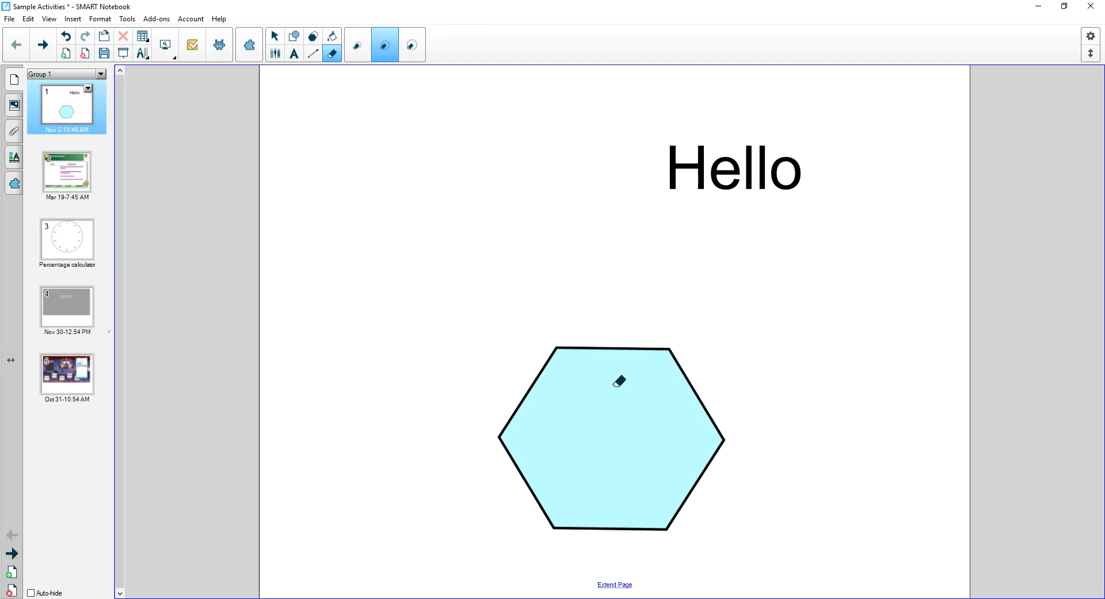
left_click(274, 36)
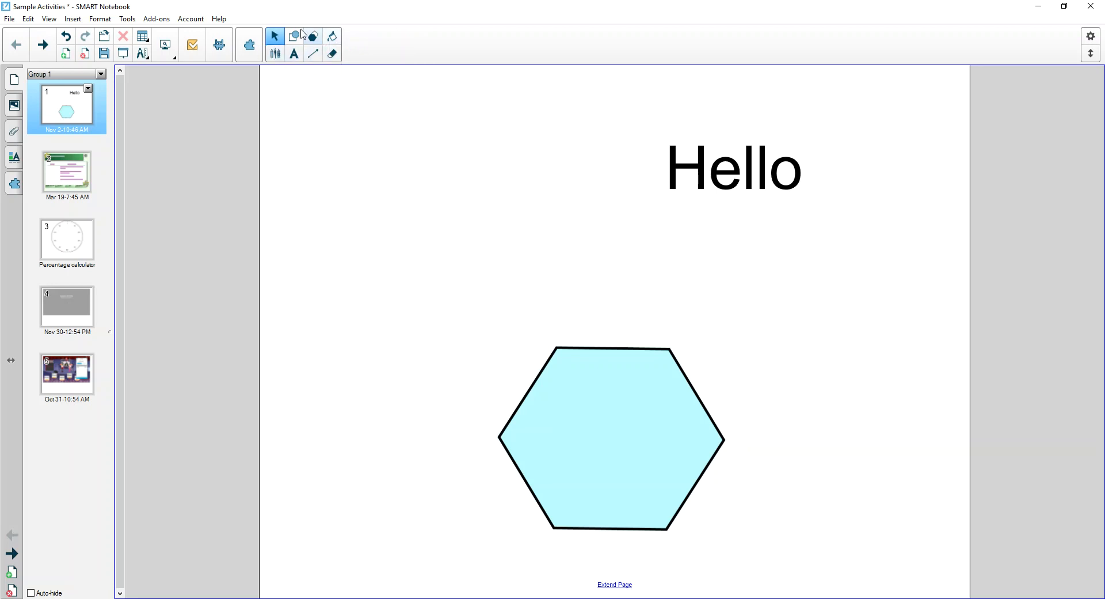
mouse_move(275, 54)
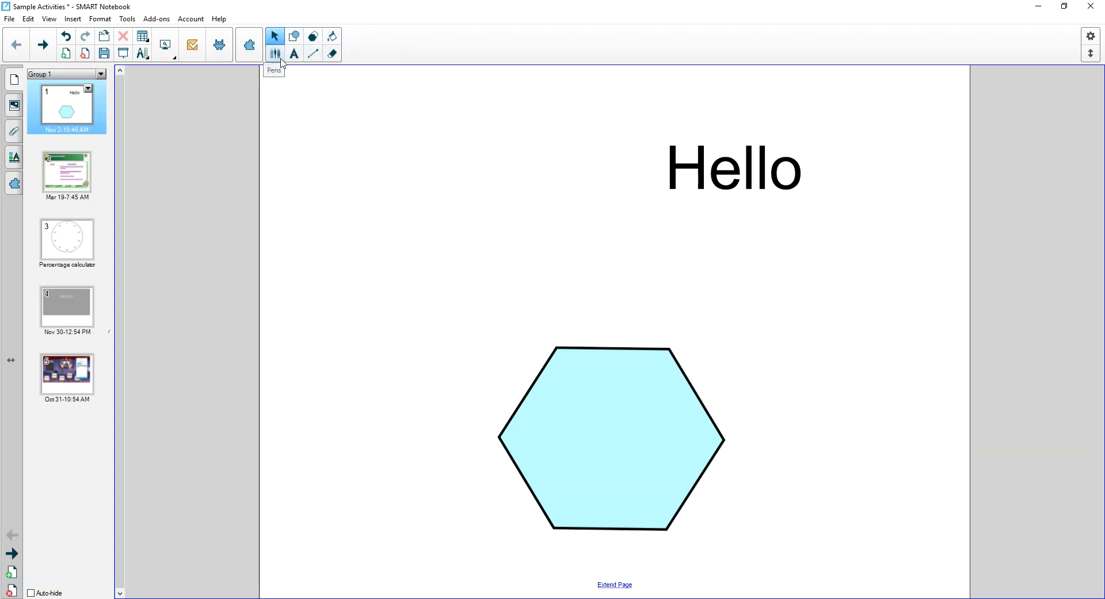
mouse_move(313, 54)
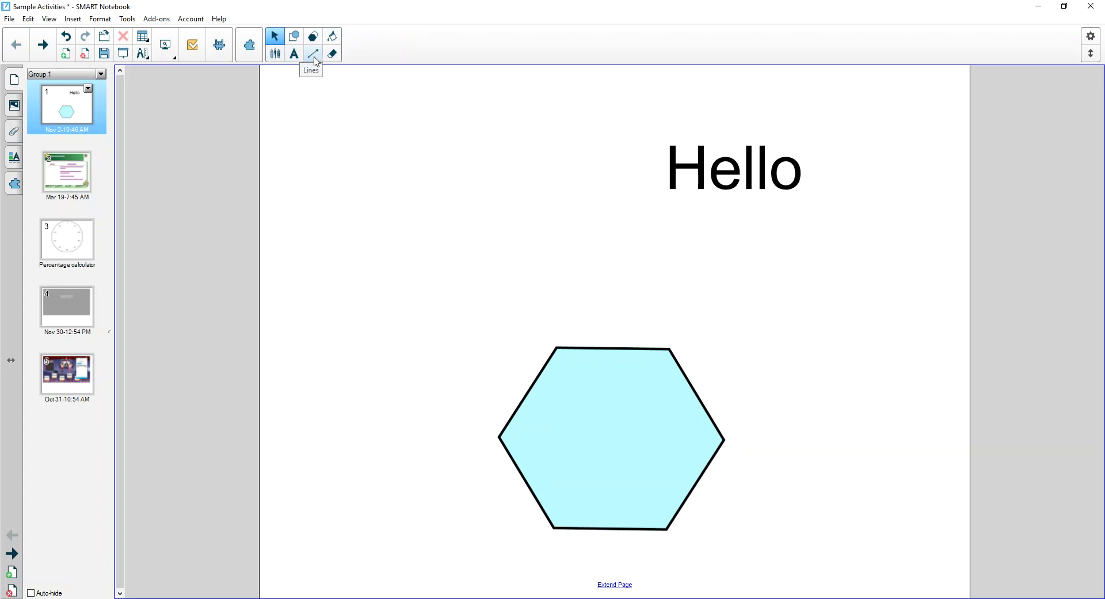